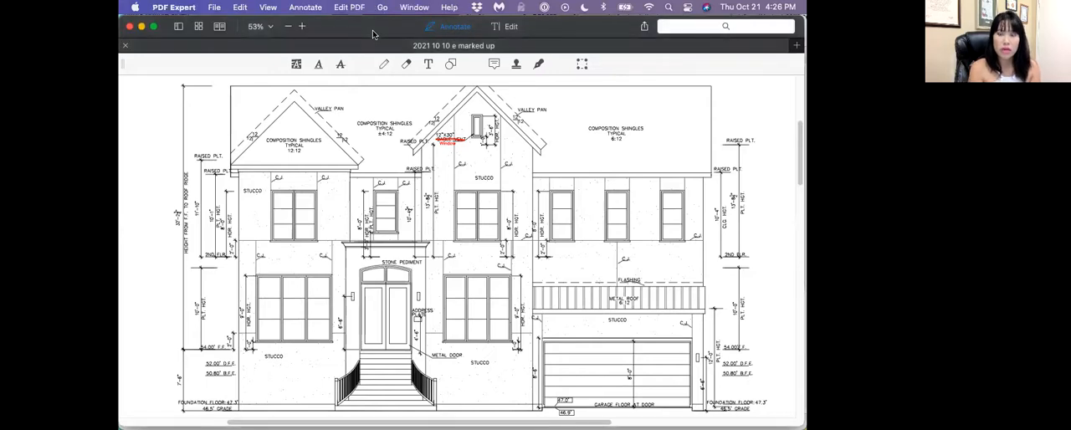
mouse_move(630, 117)
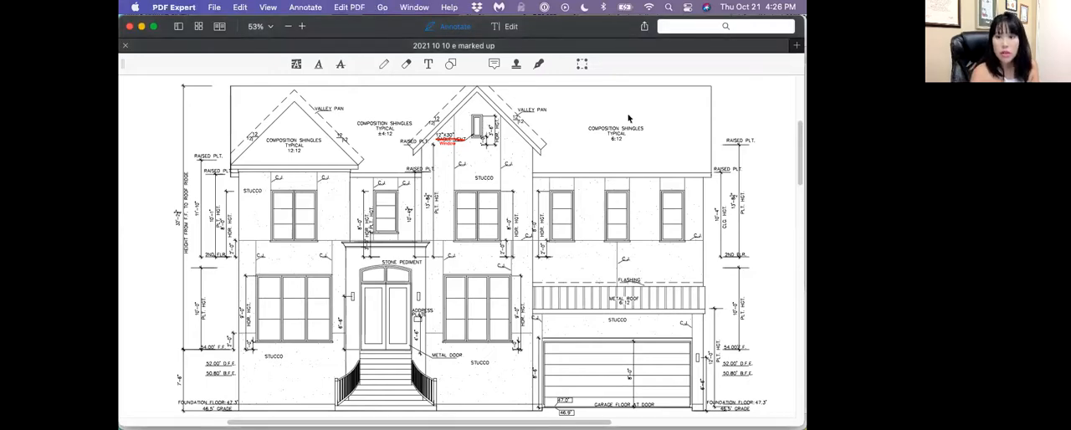
mouse_move(639, 131)
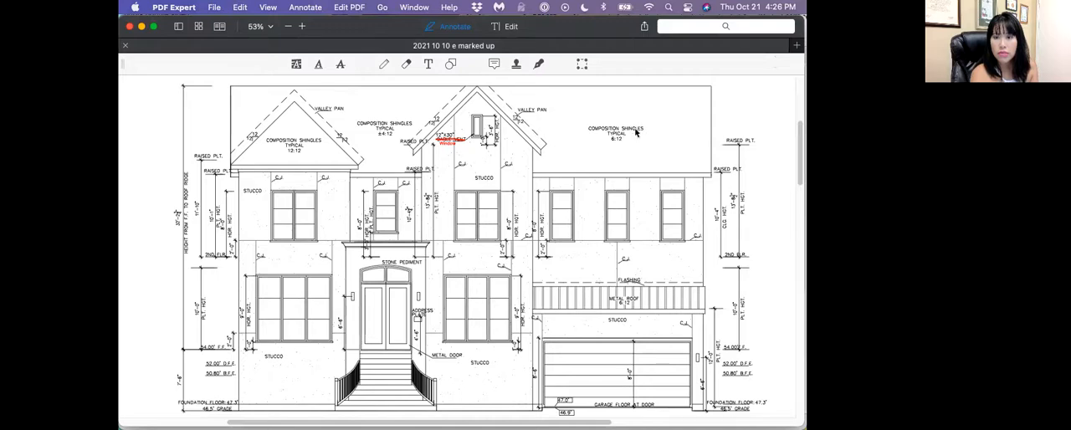
mouse_move(569, 211)
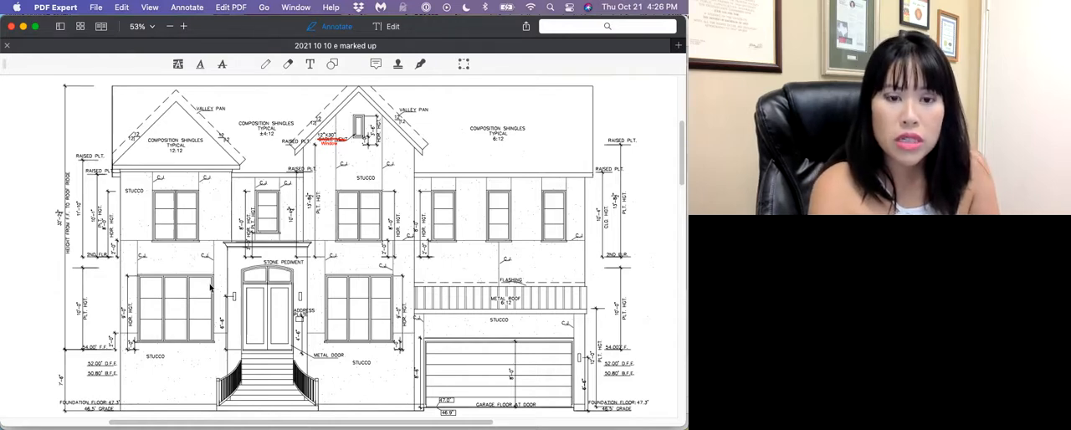
mouse_move(452, 326)
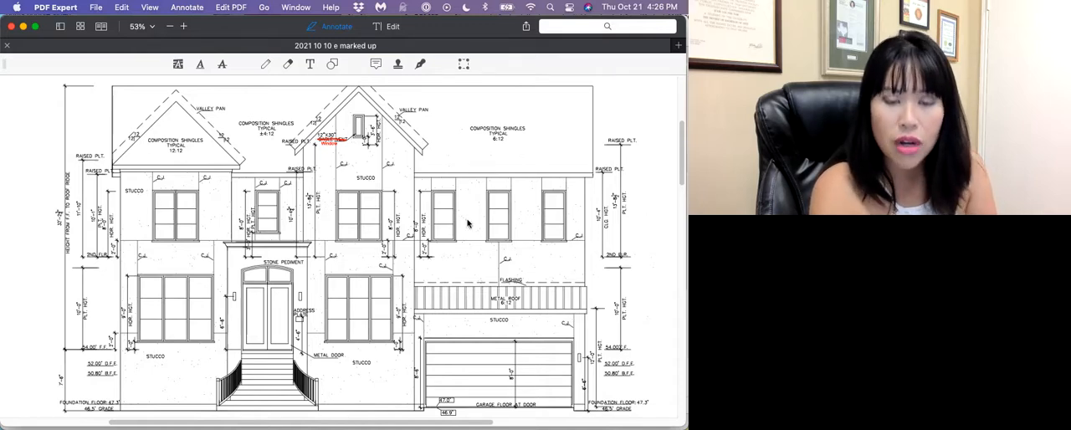
Zoom the hand-drawn second floor sketch on page 2 to 71% and scroll through it
scroll("down", 3)
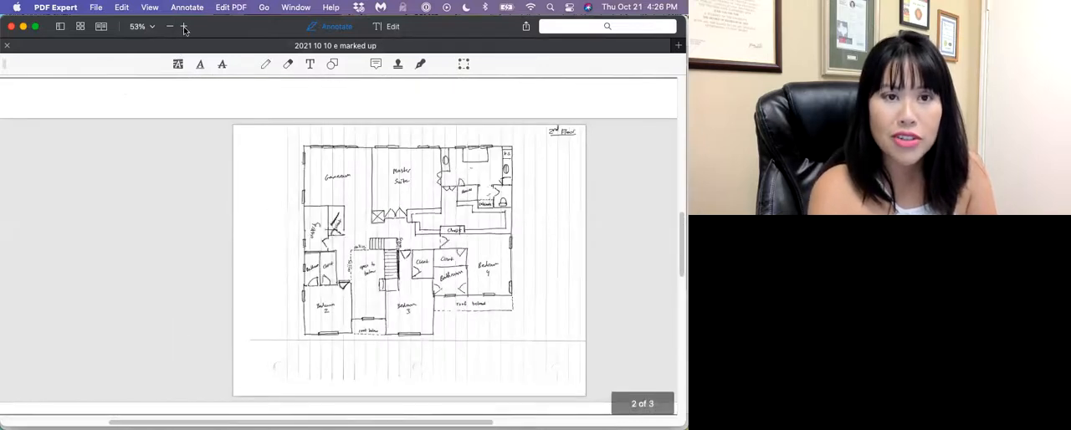
left_click(184, 27)
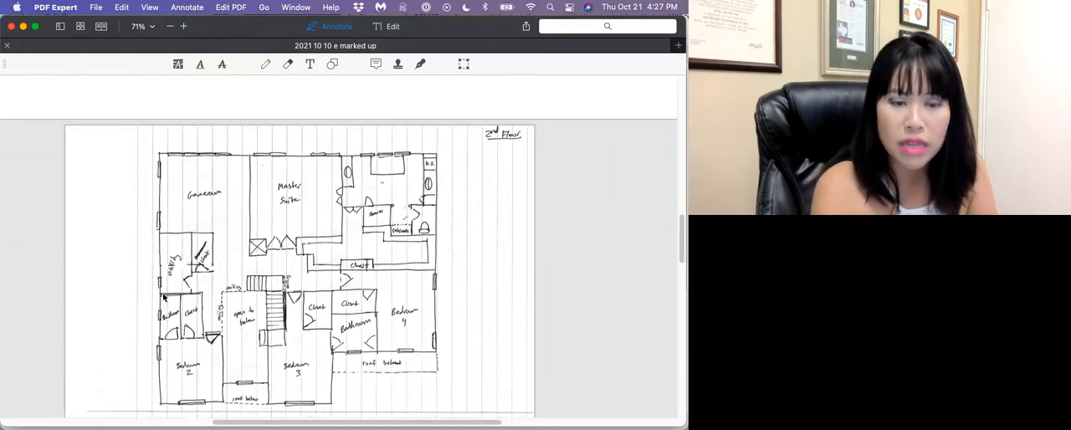
mouse_move(164, 331)
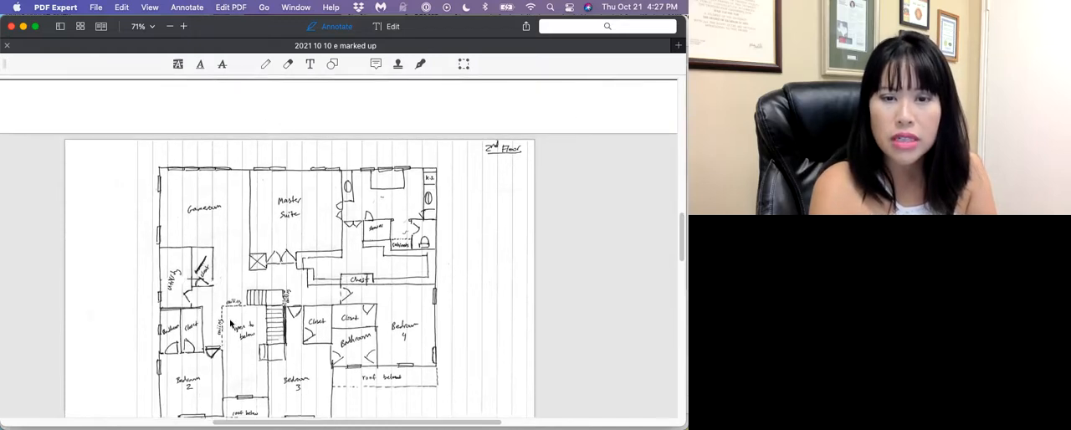
mouse_move(355, 355)
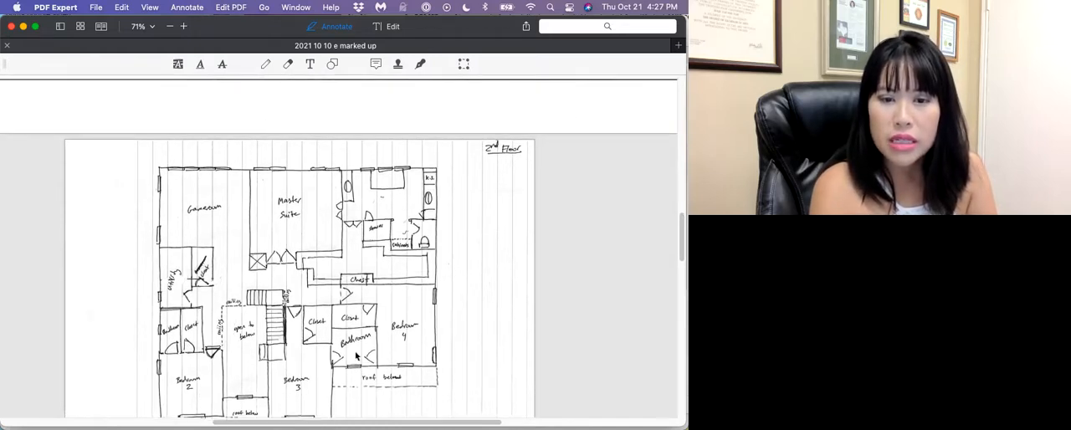
scroll("down", 3)
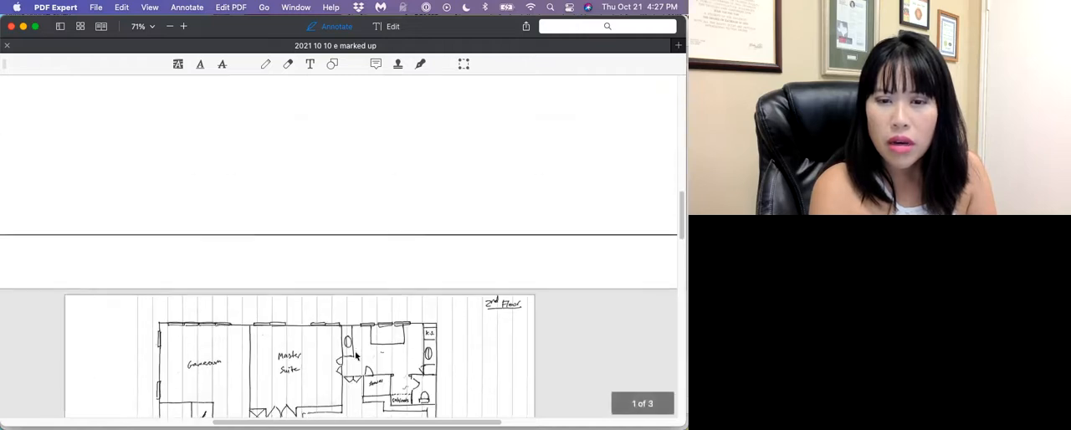
mouse_move(381, 370)
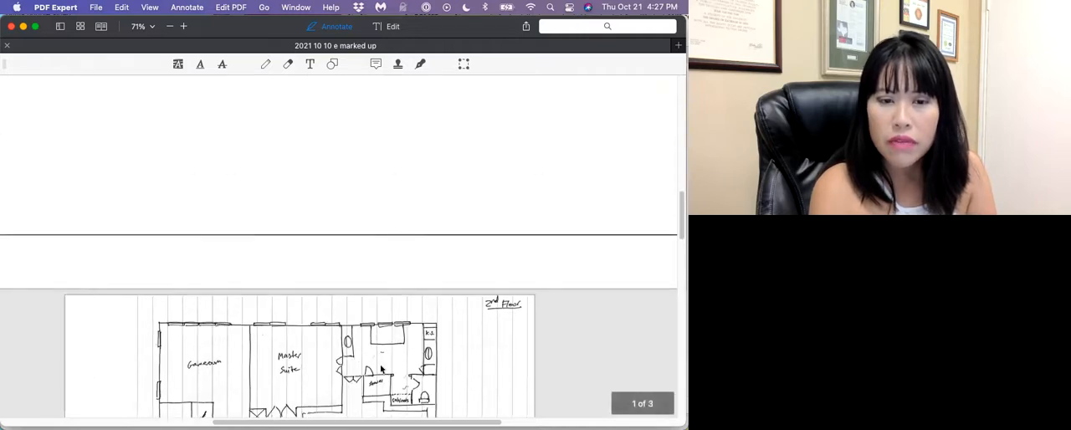
scroll("down", 3)
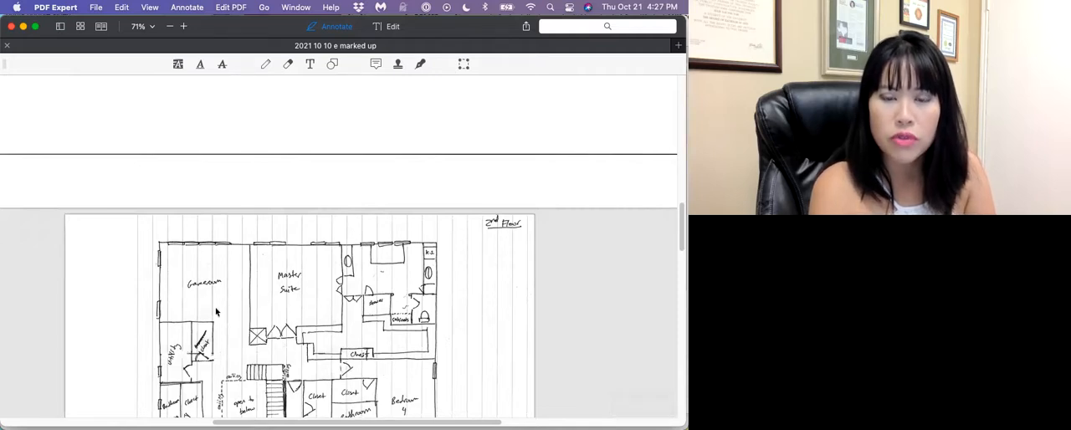
Scroll down to the drafted floor plan on page 3 with the master suite and dimensions
scroll("down", 3)
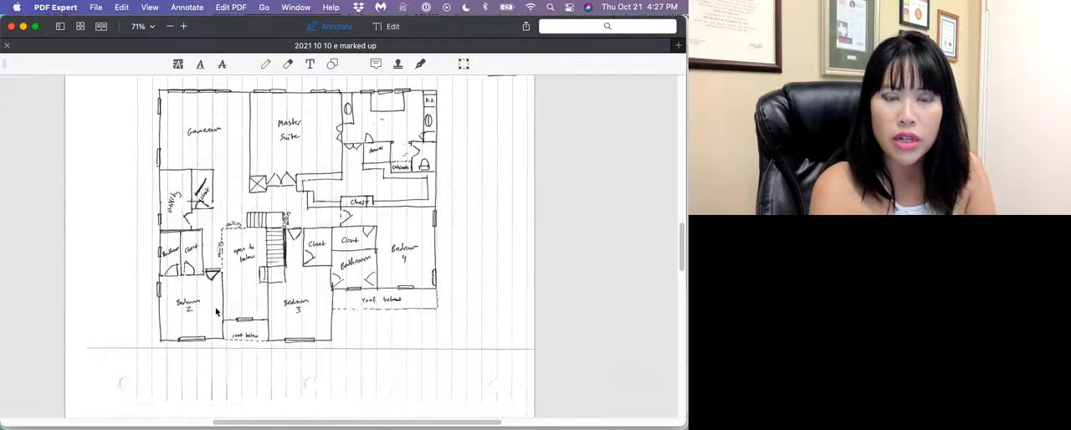
scroll("down", 3)
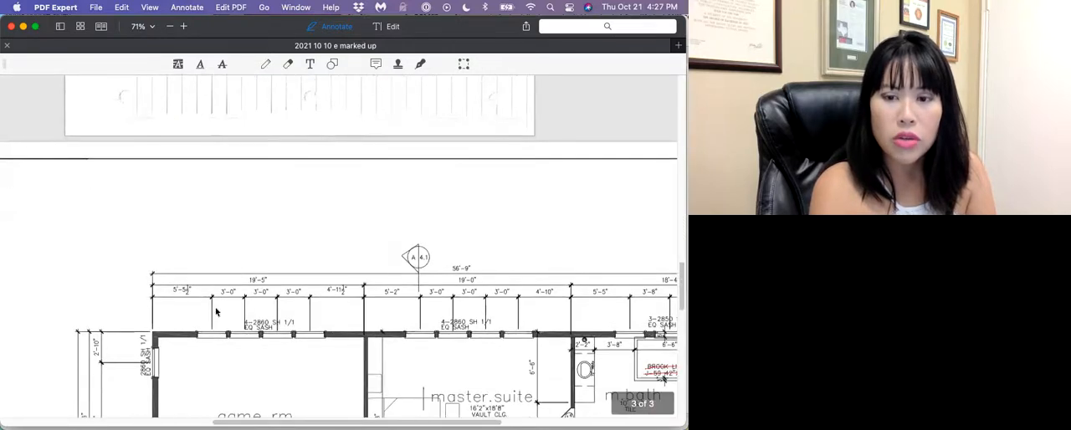
Zoom the printed plan out to 57% and scroll down to bedrooms 2, 3 and 4
scroll("down", 3)
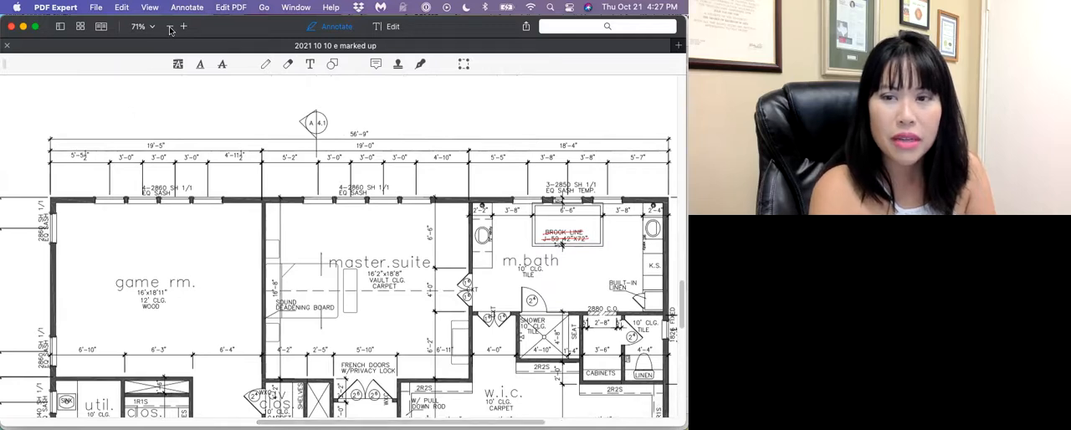
left_click(169, 27)
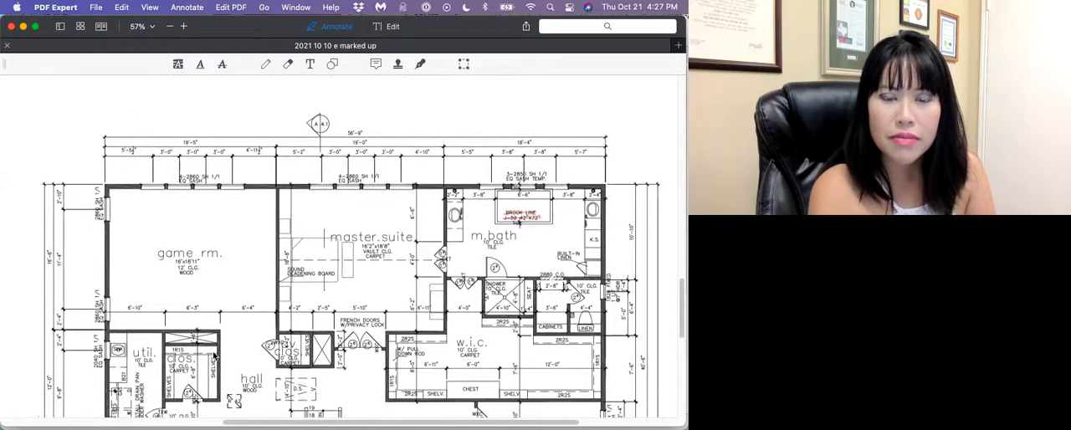
scroll("down", 3)
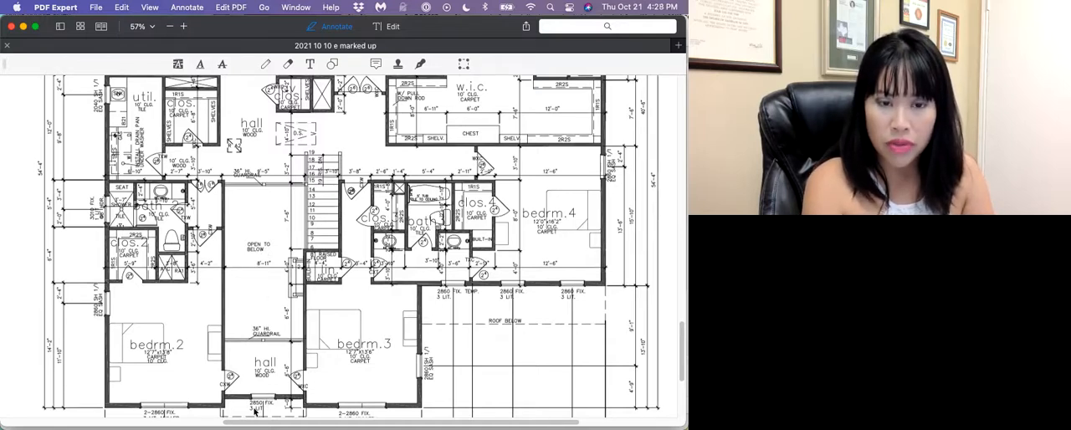
mouse_move(258, 284)
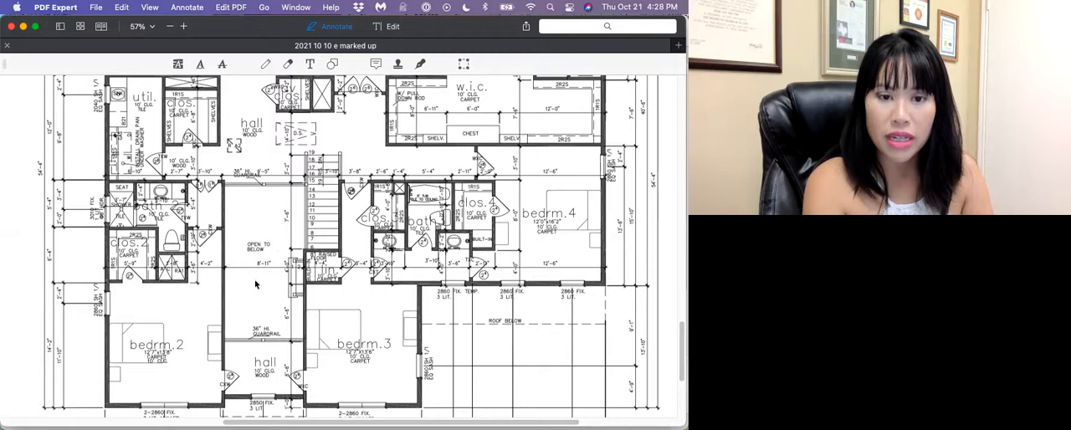
Scroll the plan to show the game room, master suite, marked-up master bath, hall and bedroom 4
scroll("down", 3)
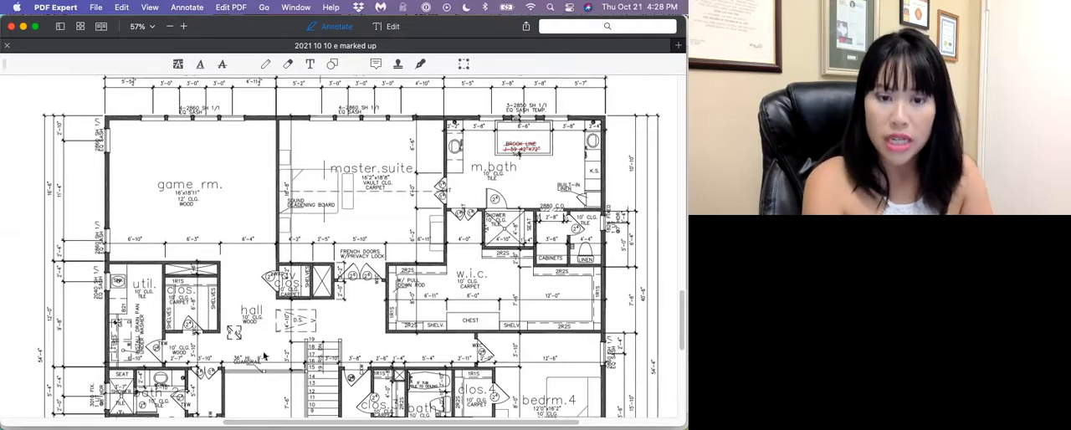
mouse_move(351, 338)
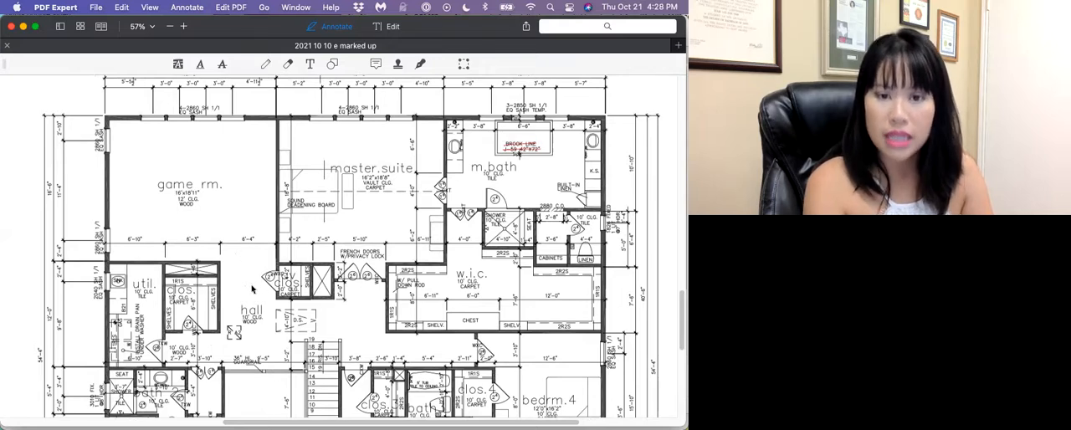
mouse_move(365, 328)
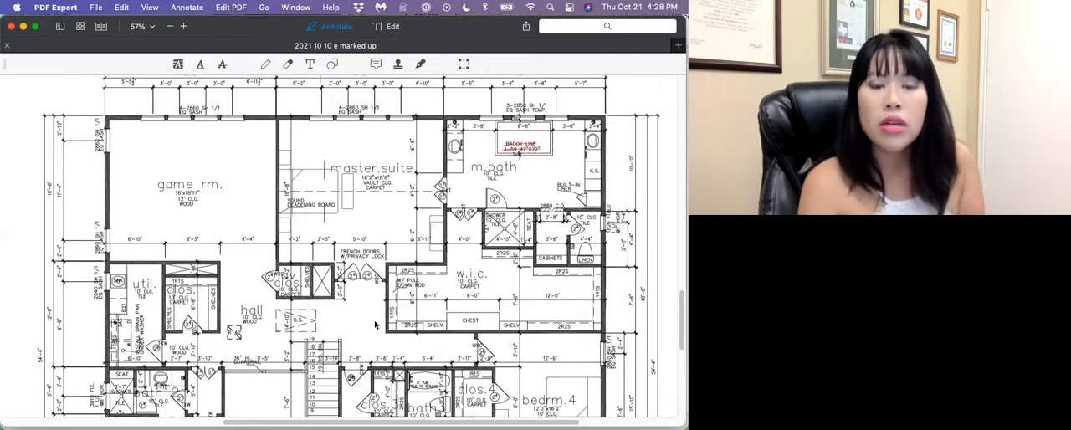
scroll("down", 3)
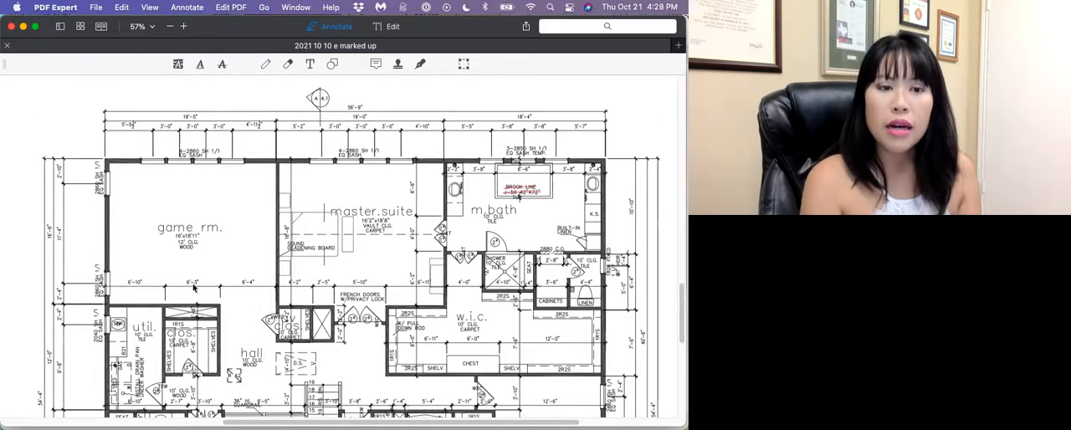
mouse_move(67, 299)
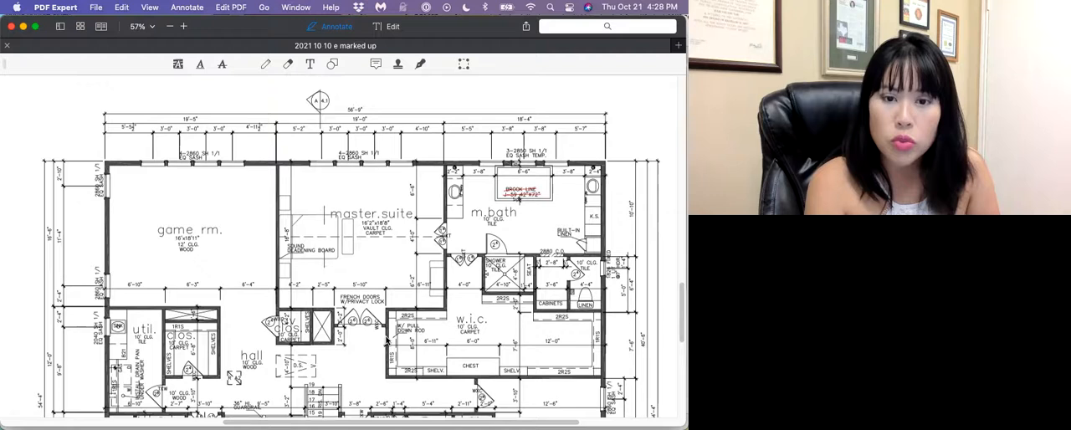
scroll("down", 3)
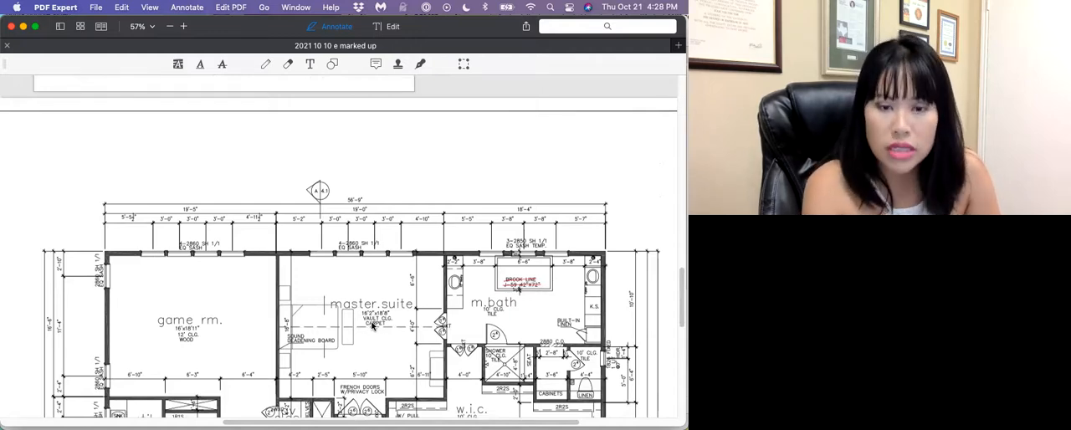
scroll("down", 3)
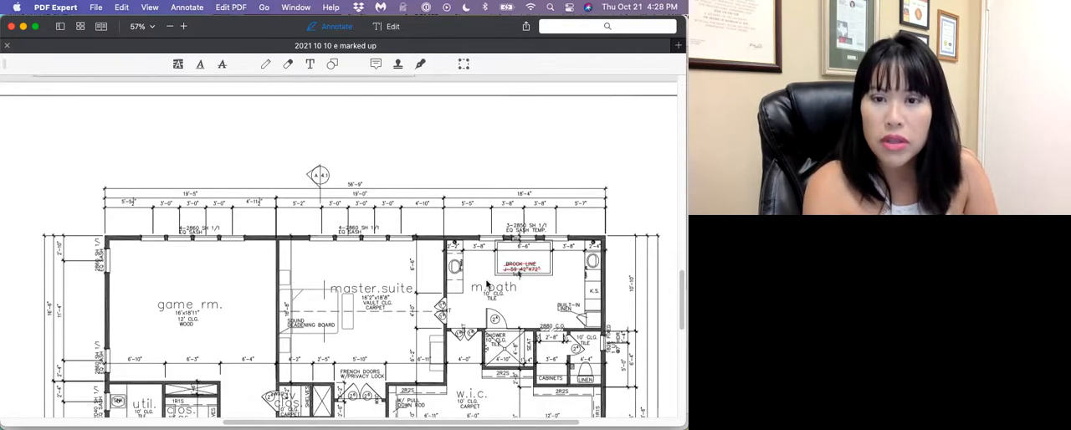
scroll("down", 3)
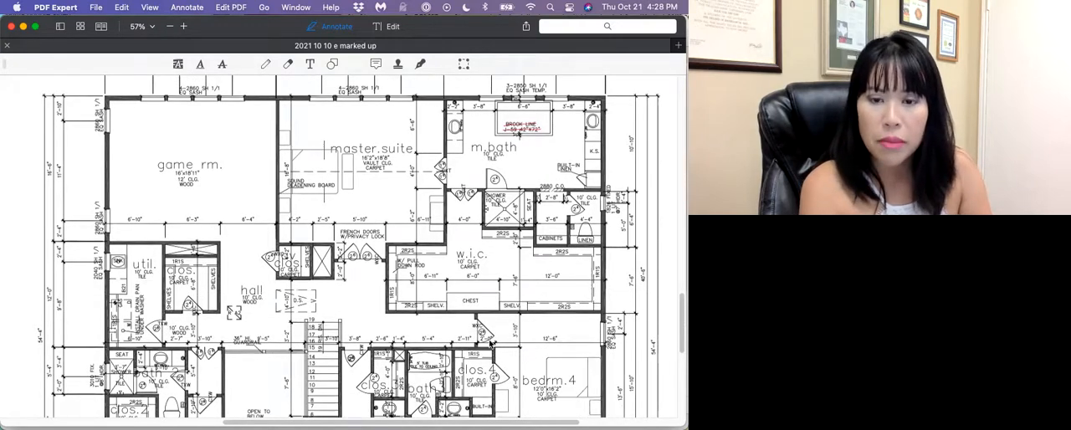
scroll("down", 3)
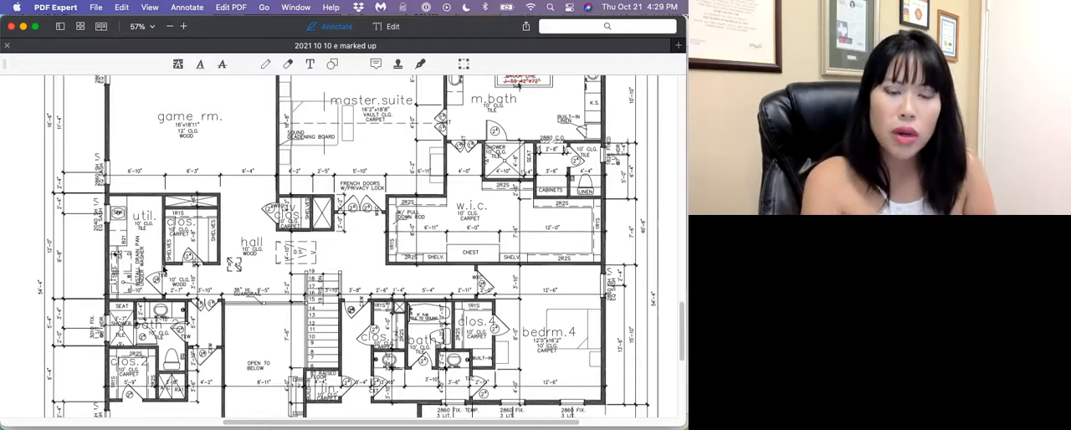
Scroll to bring the top edge of the floor plan sheet into view above the game room
scroll("down", 3)
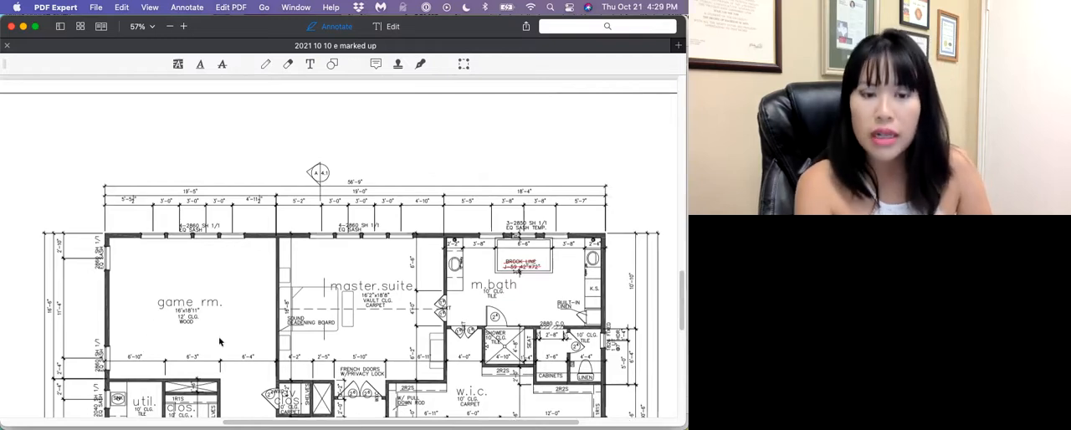
mouse_move(218, 346)
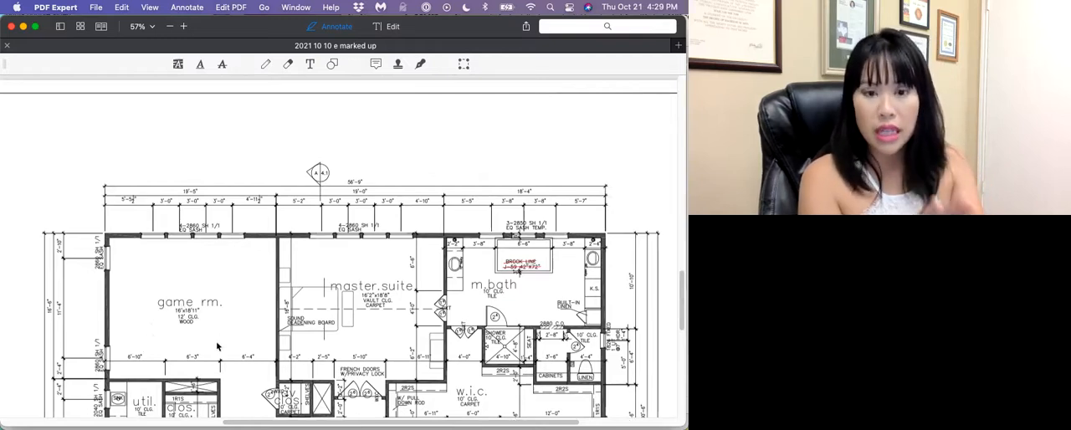
mouse_move(200, 355)
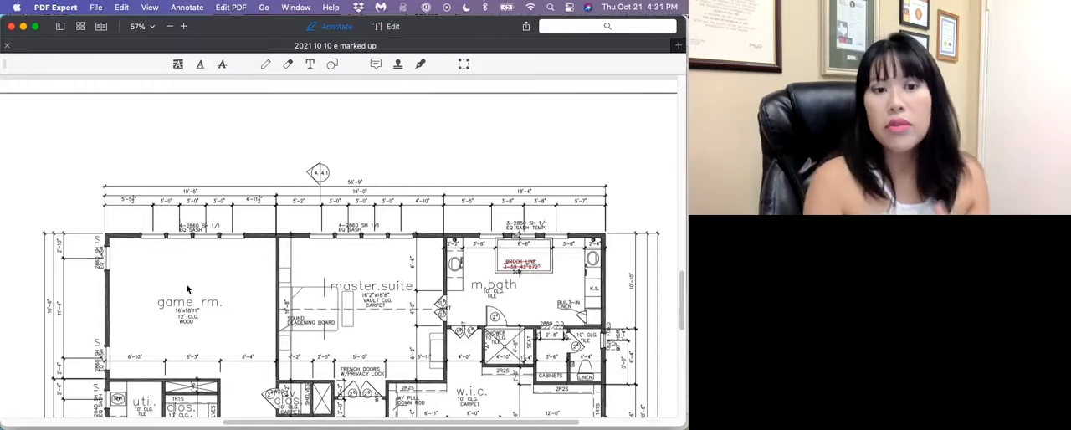
Scroll down slightly so the hall, utility area and bedroom 4 return to view below the master suite
scroll("down", 3)
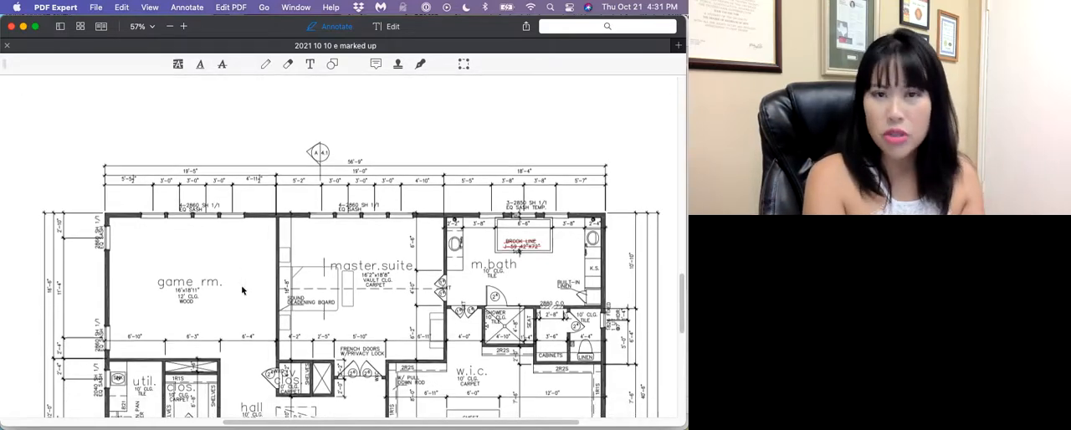
scroll("down", 3)
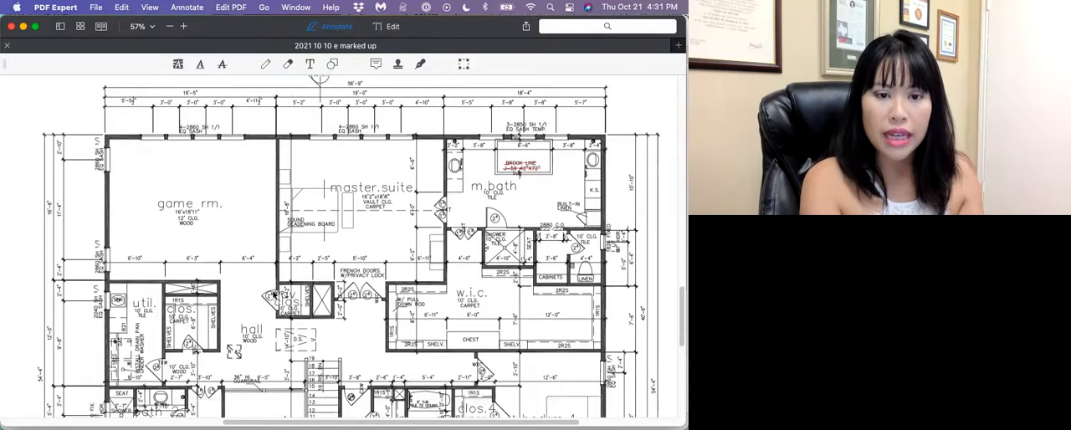
mouse_move(316, 308)
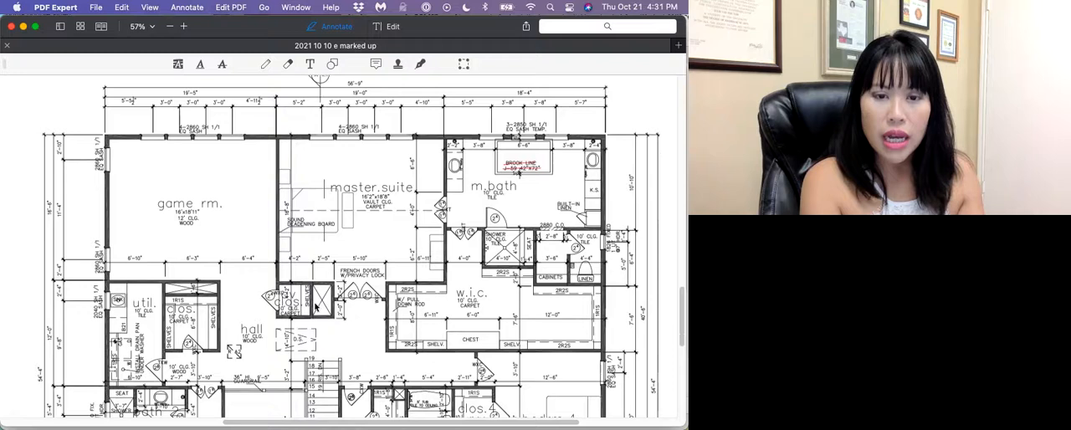
scroll("down", 3)
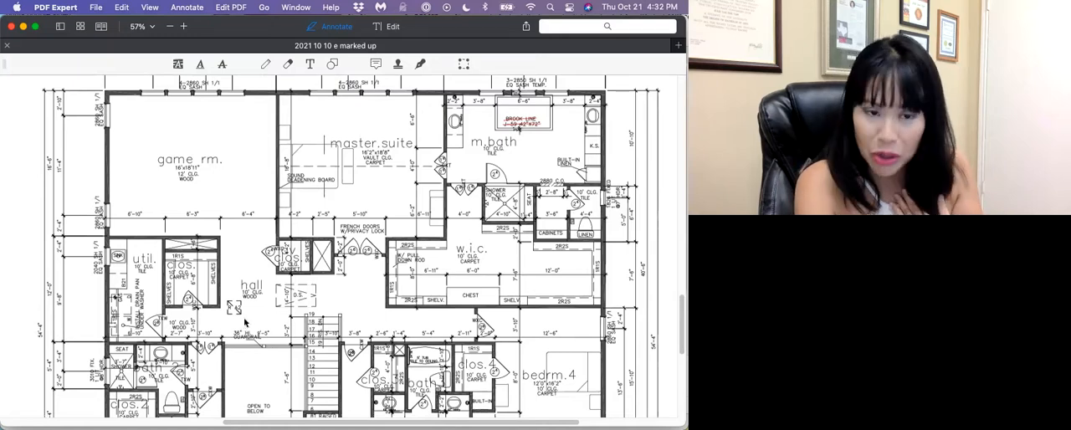
scroll("down", 3)
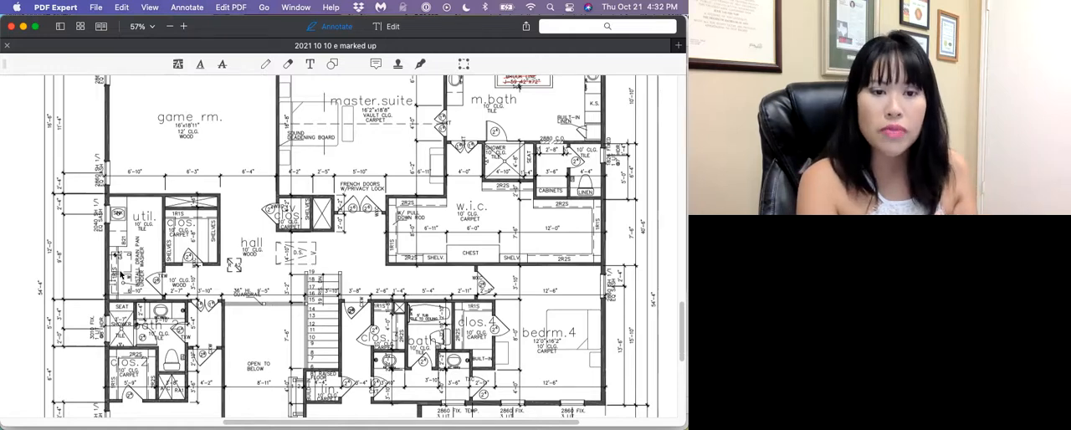
Scroll down to bedrooms 2 and 3 and the lower hall alongside bedroom 4
scroll("down", 3)
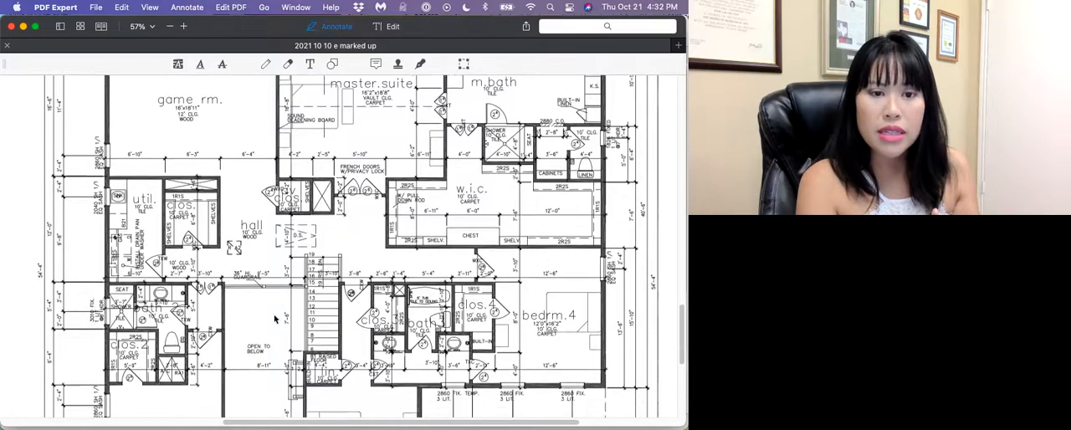
scroll("down", 3)
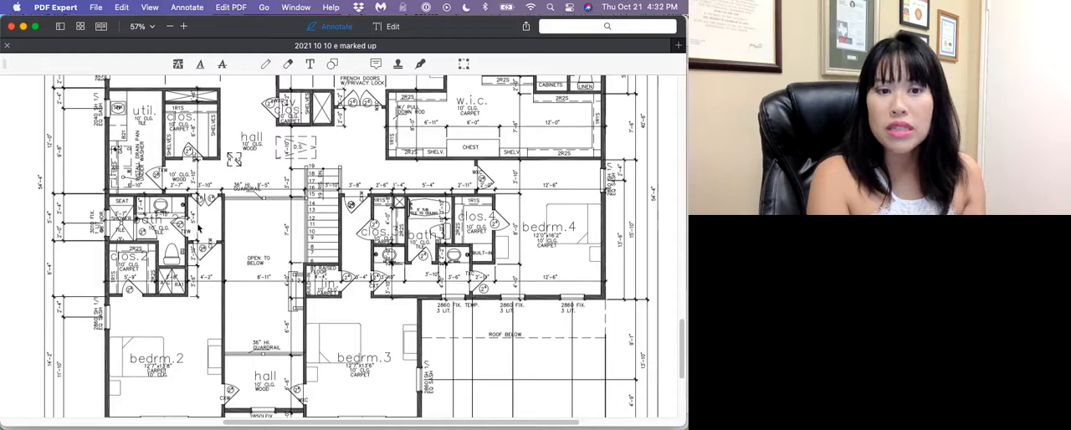
mouse_move(171, 227)
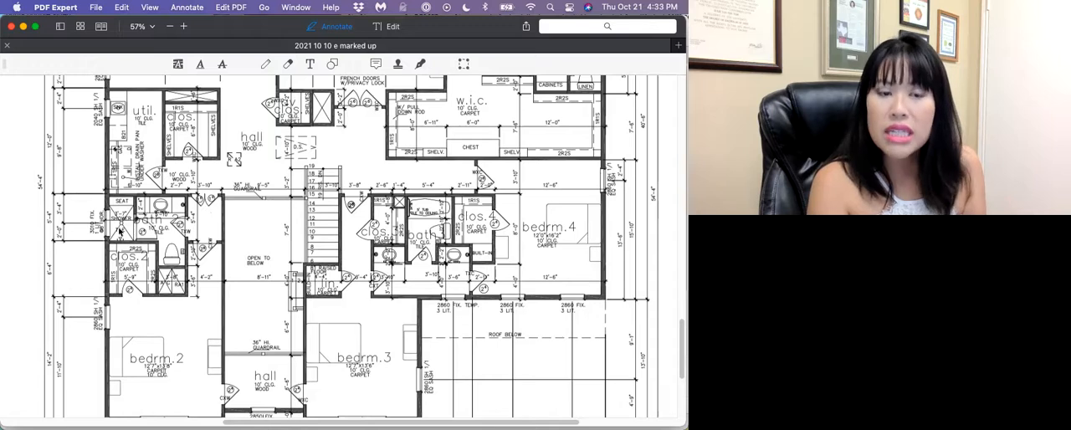
mouse_move(159, 303)
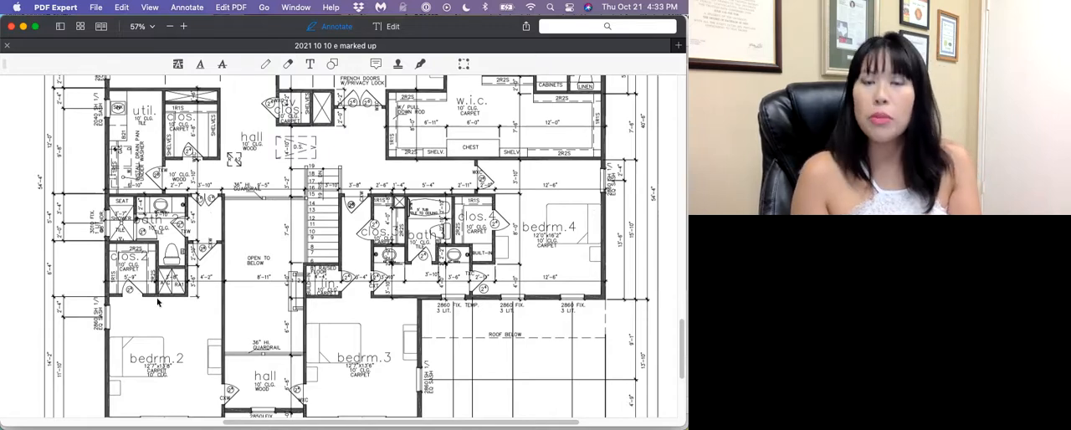
mouse_move(181, 275)
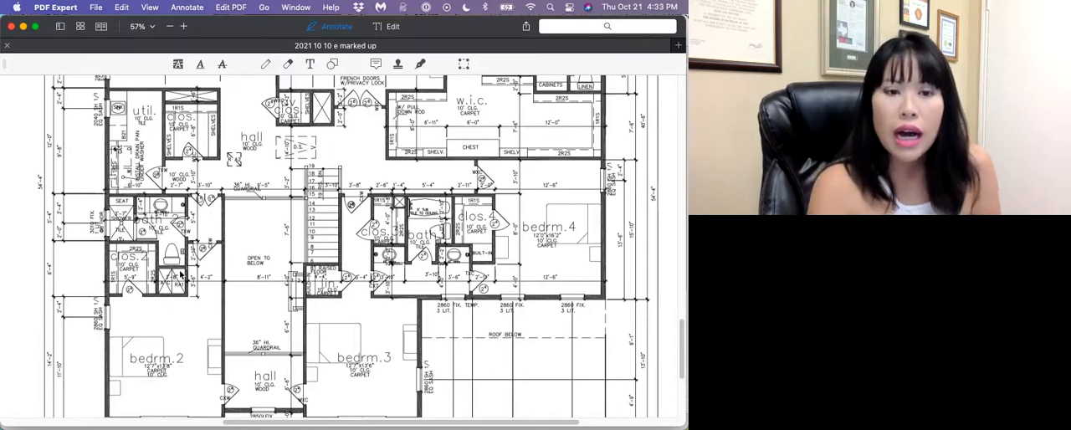
Scroll to the plan's bottom edge showing the outer dimension lines beneath bedrooms 2 and 3
scroll("down", 3)
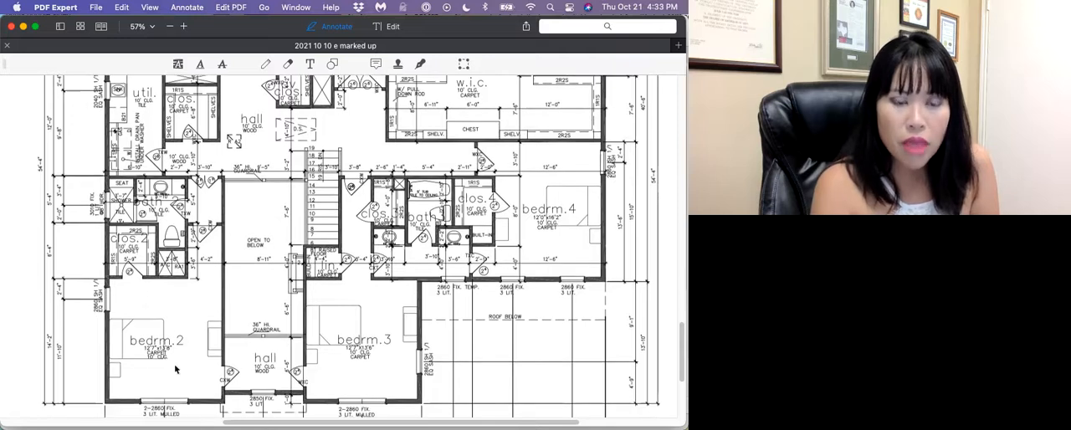
scroll("down", 3)
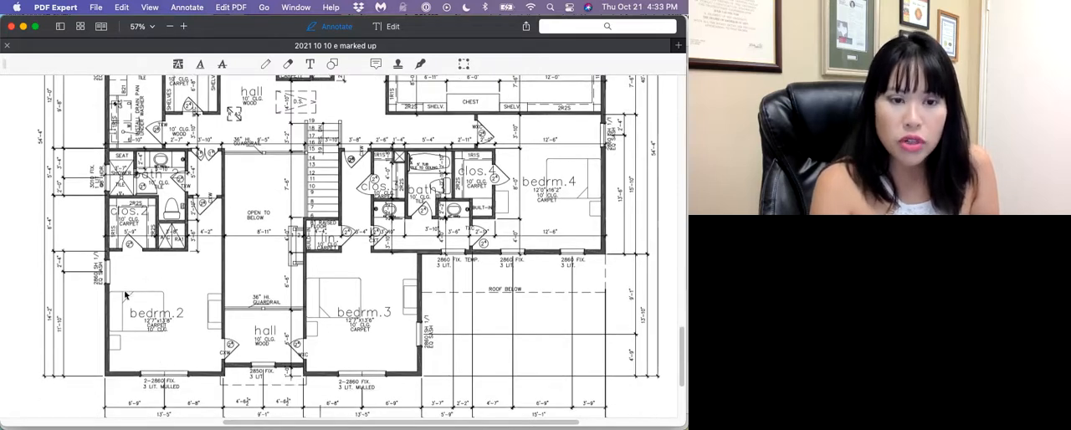
mouse_move(210, 304)
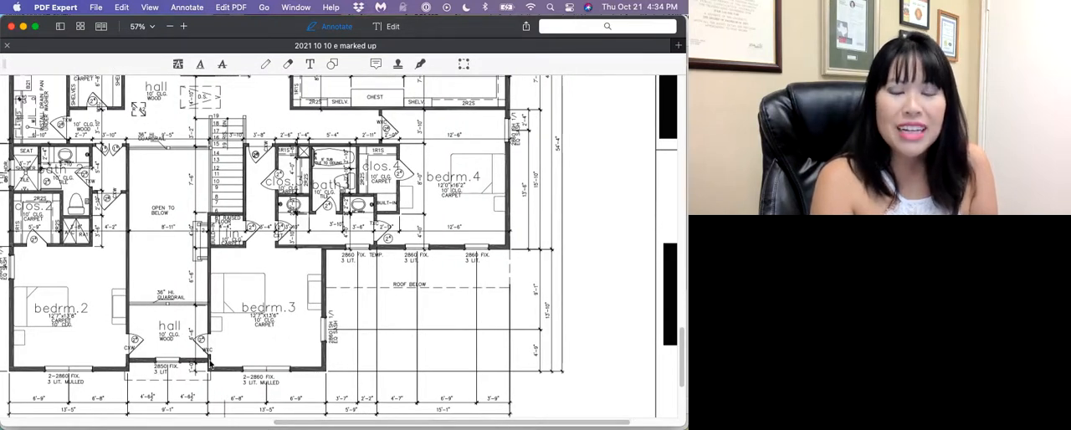
mouse_move(167, 348)
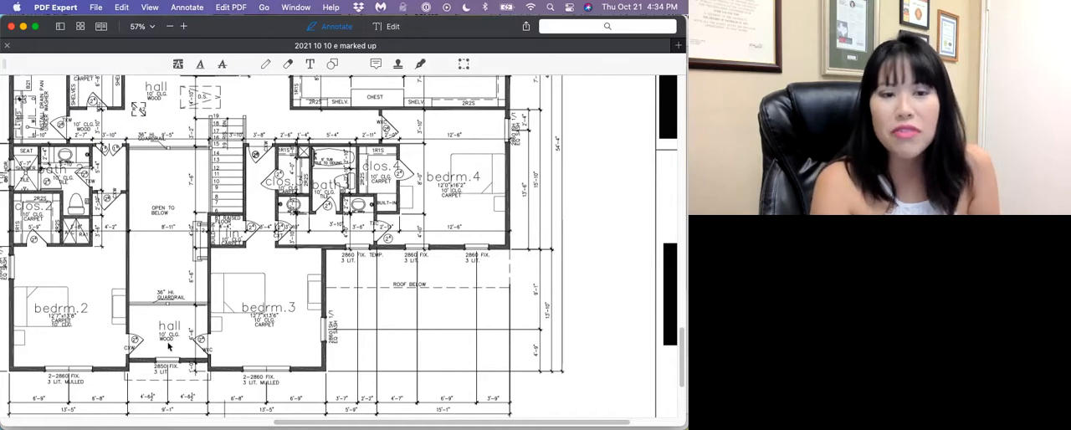
mouse_move(204, 388)
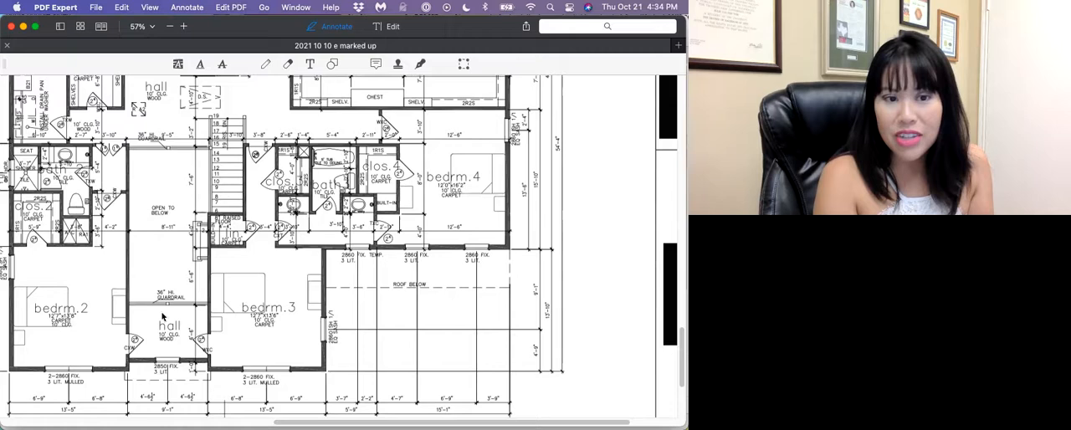
mouse_move(153, 244)
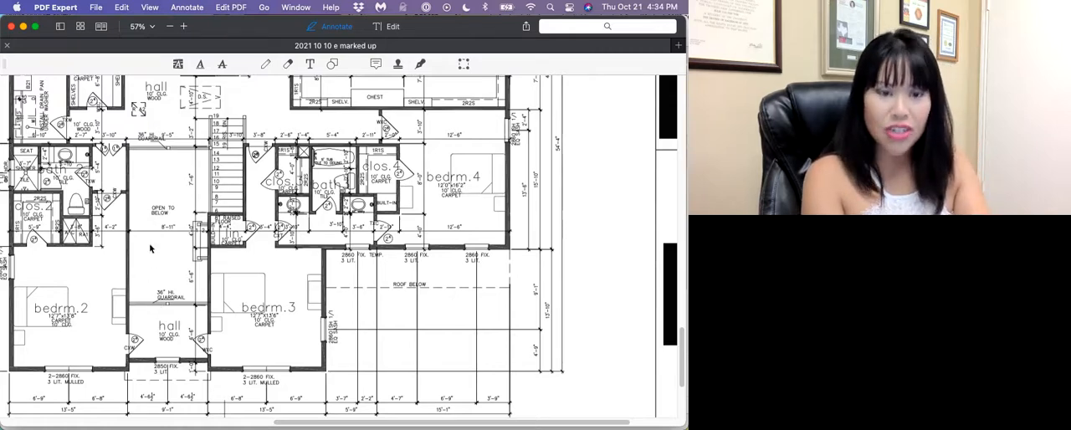
mouse_move(161, 278)
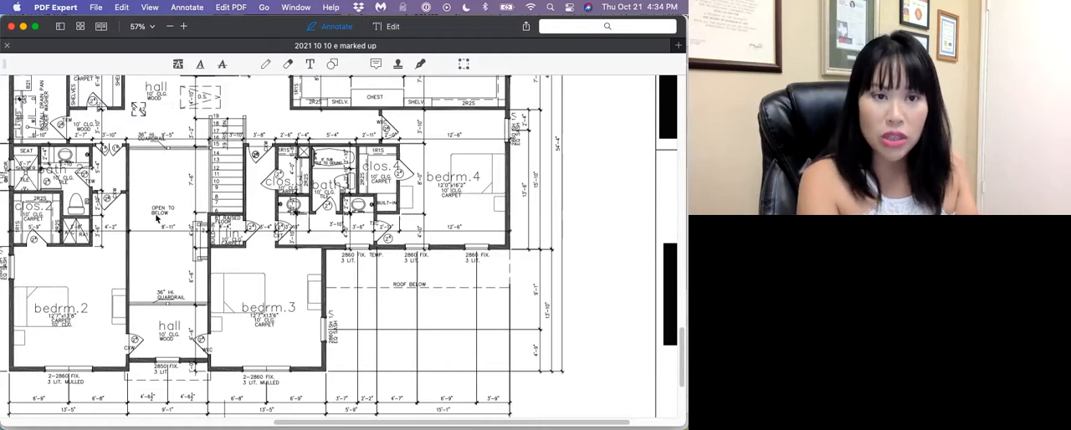
mouse_move(169, 270)
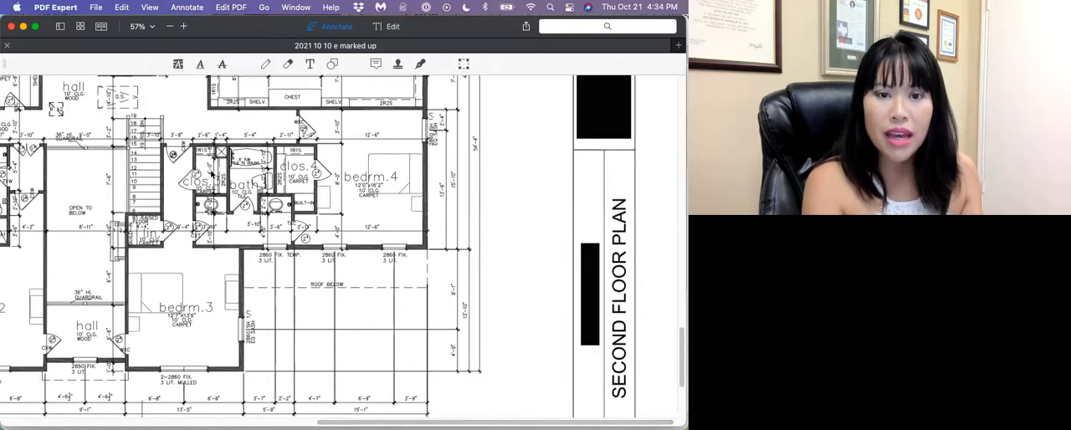
mouse_move(377, 381)
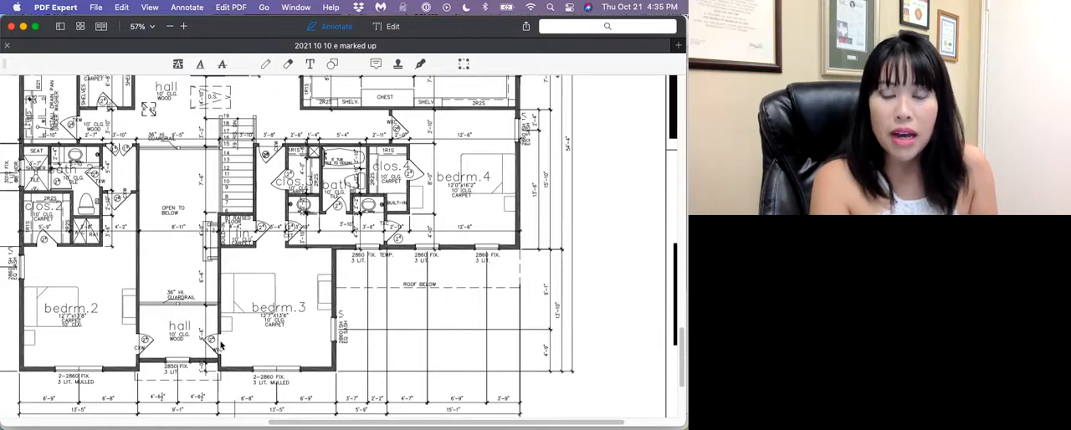
mouse_move(258, 339)
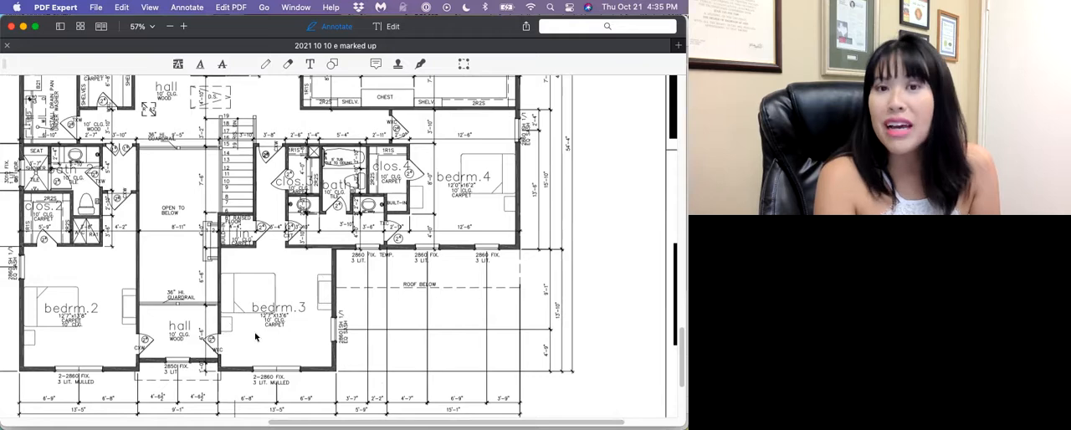
mouse_move(274, 333)
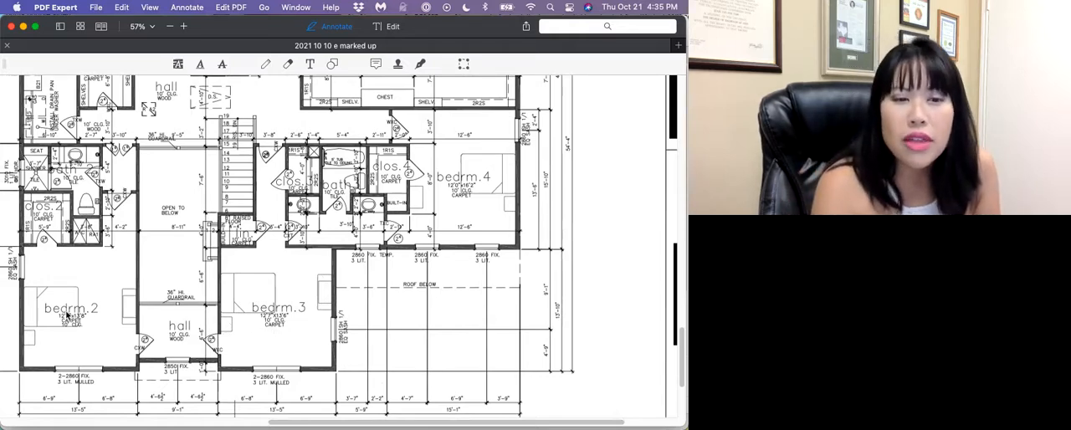
mouse_move(154, 335)
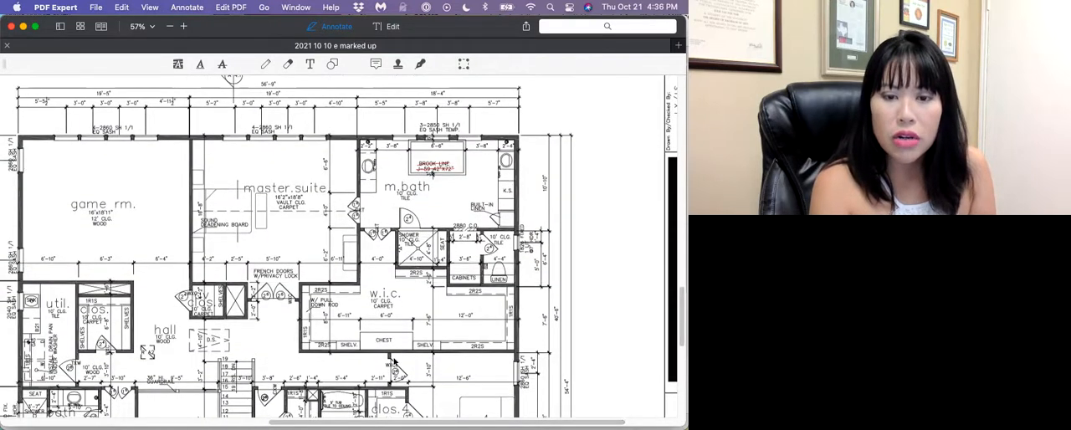
scroll("down", 3)
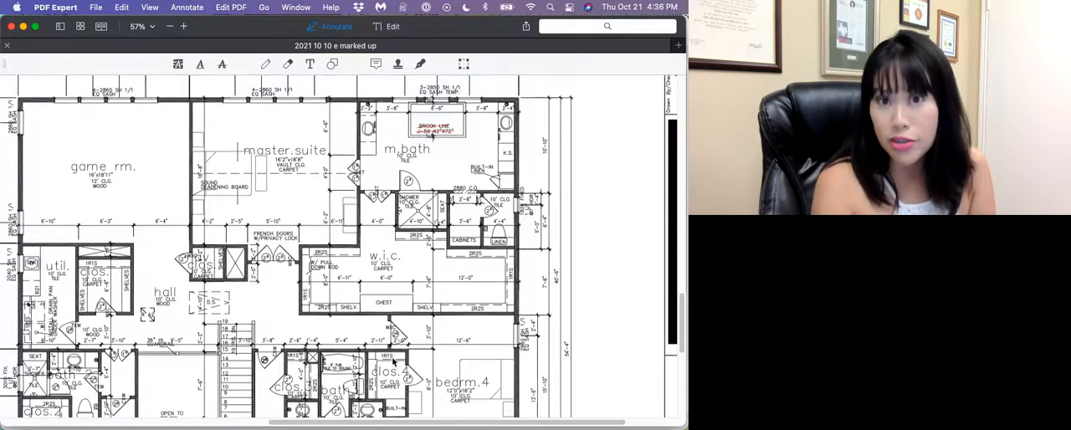
scroll("down", 3)
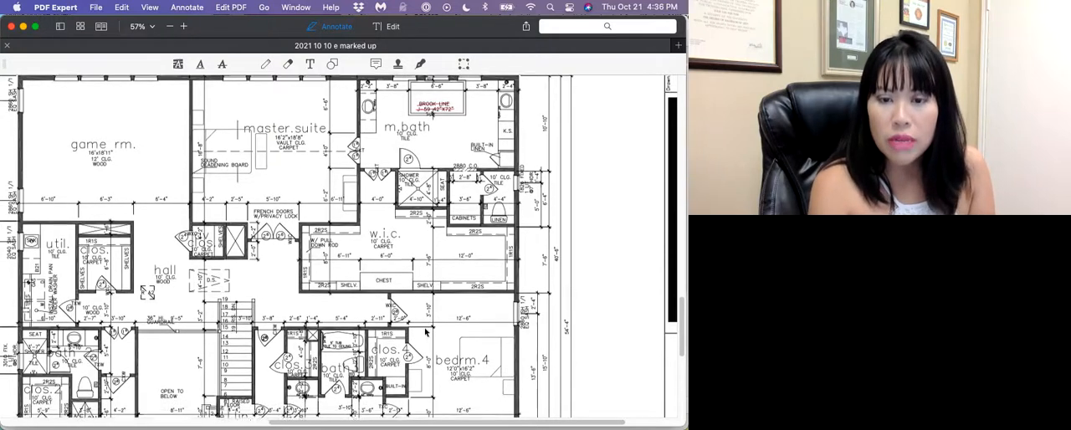
scroll("down", 3)
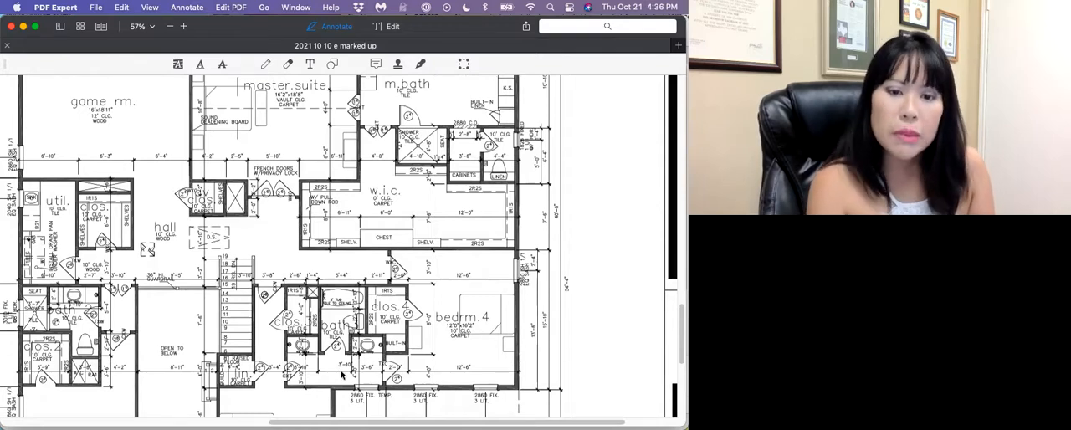
mouse_move(294, 351)
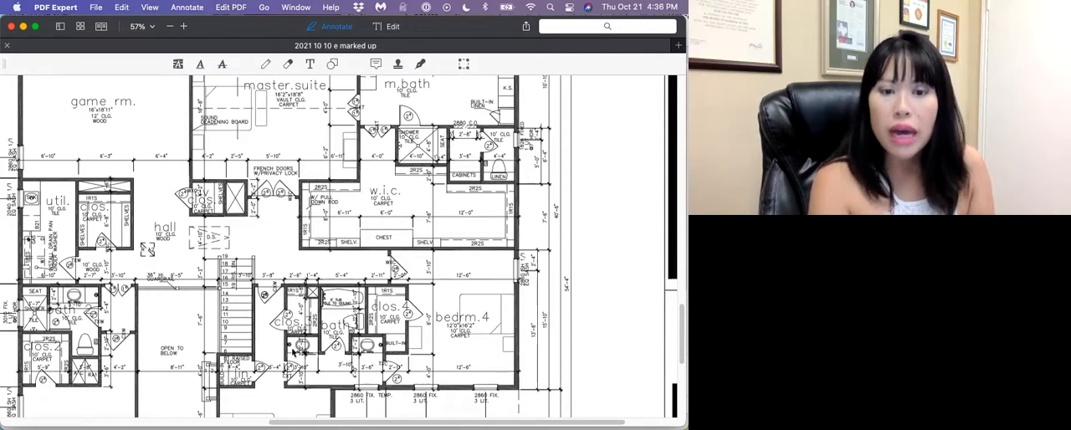
mouse_move(378, 360)
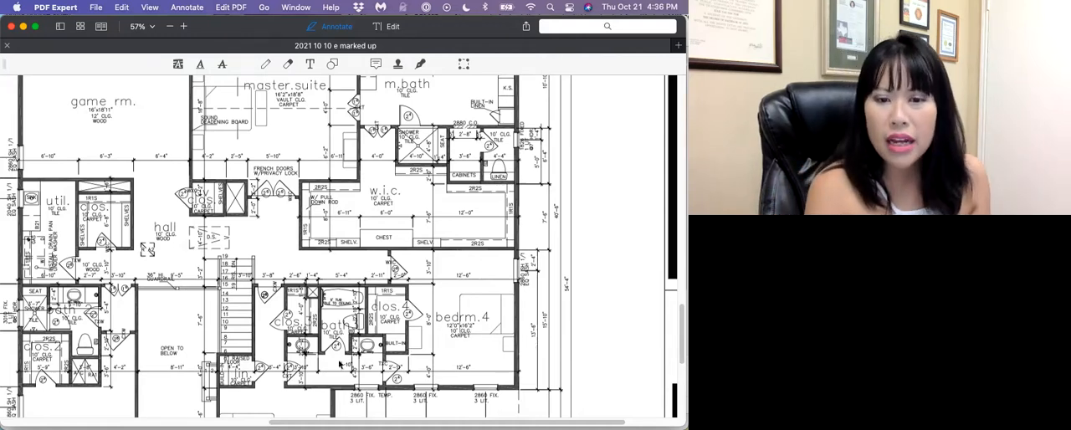
mouse_move(405, 365)
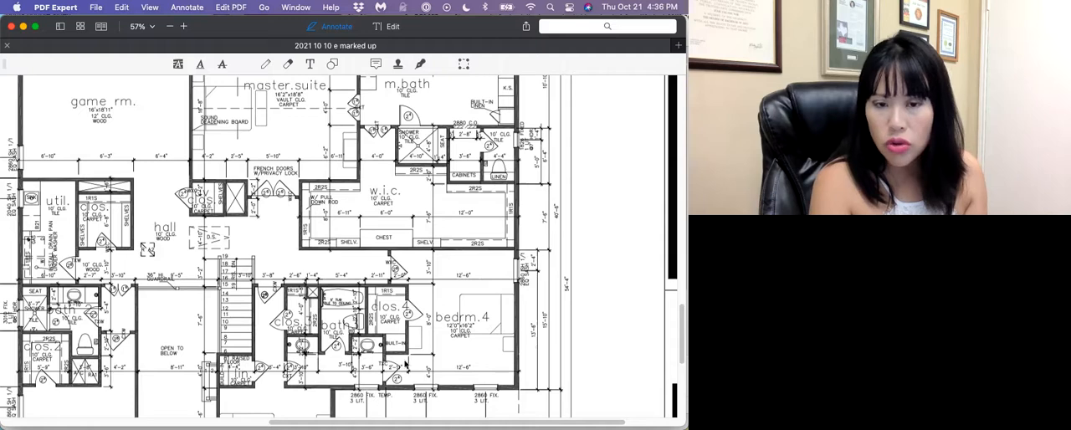
mouse_move(327, 383)
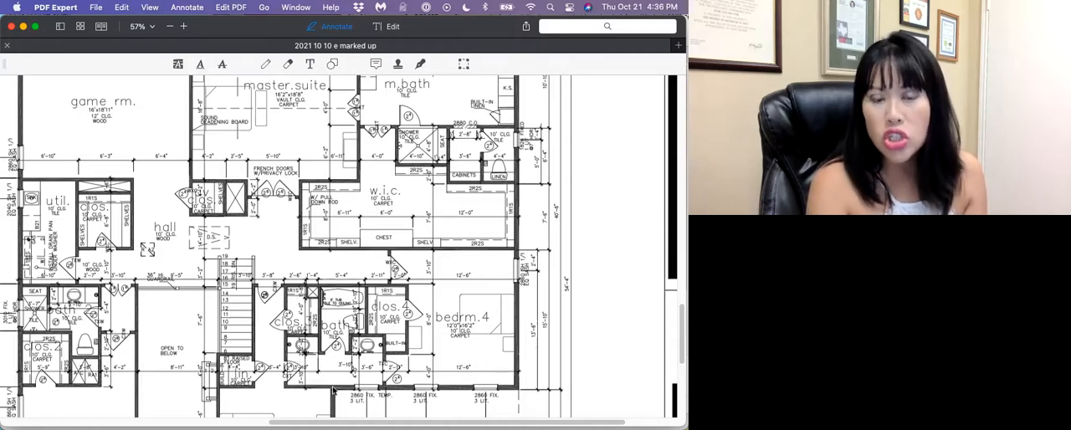
mouse_move(488, 361)
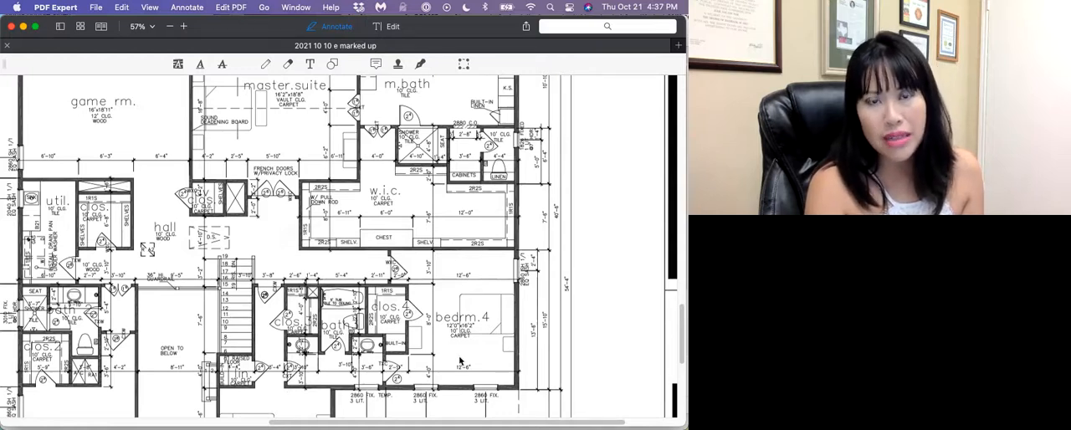
mouse_move(383, 372)
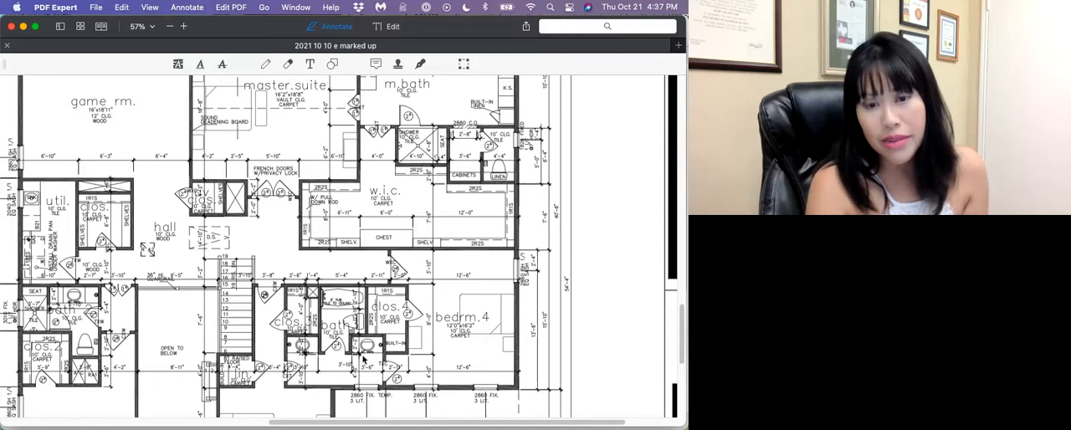
mouse_move(629, 355)
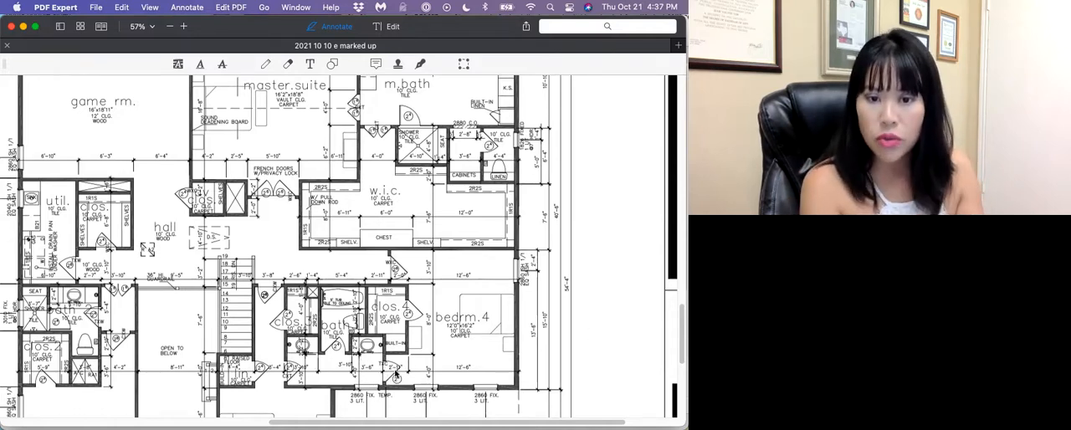
mouse_move(292, 359)
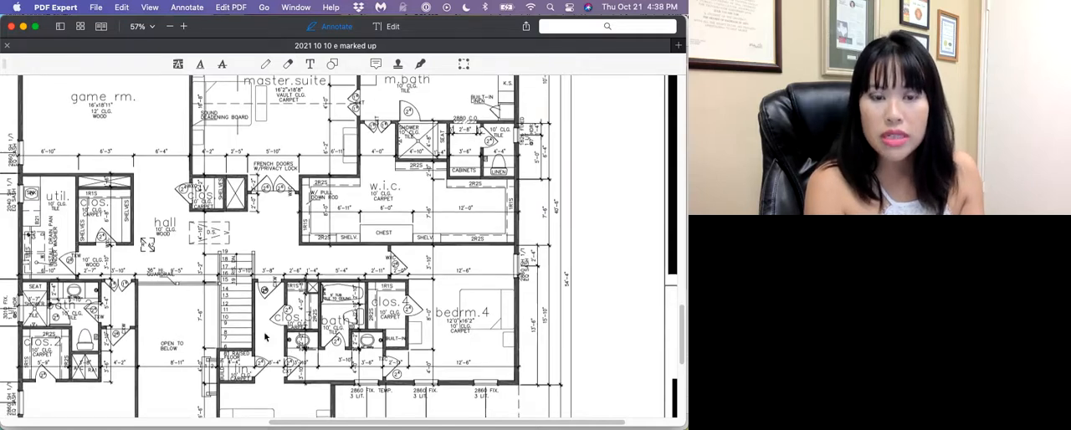
Scroll past the bedrooms and roof area, then back up to the title block and marked-up master bath
scroll("down", 3)
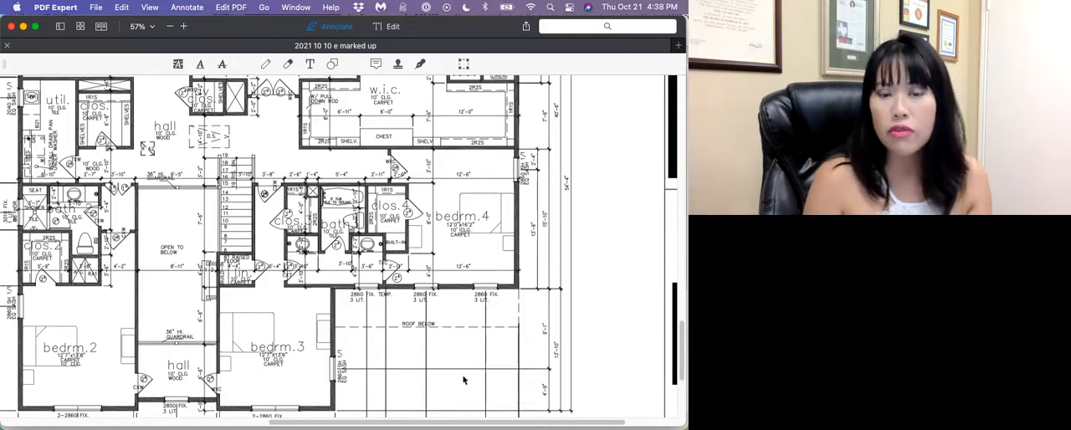
mouse_move(242, 288)
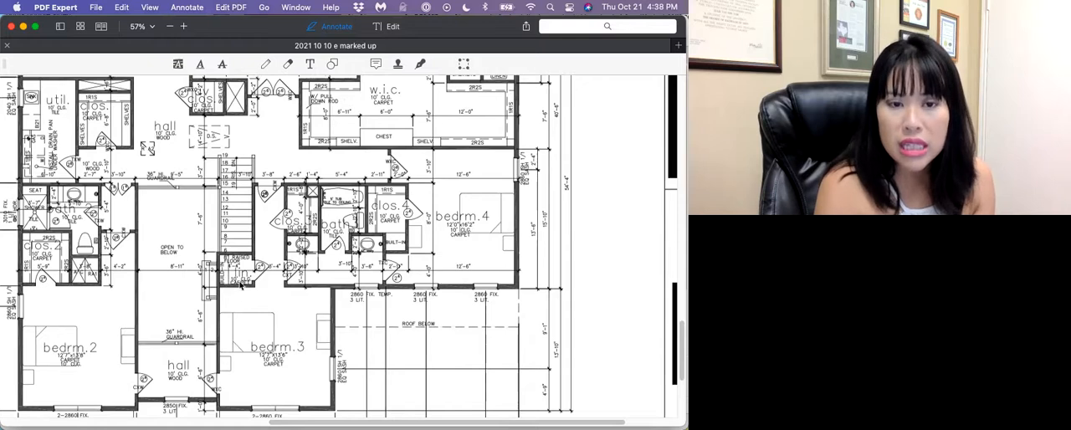
mouse_move(499, 338)
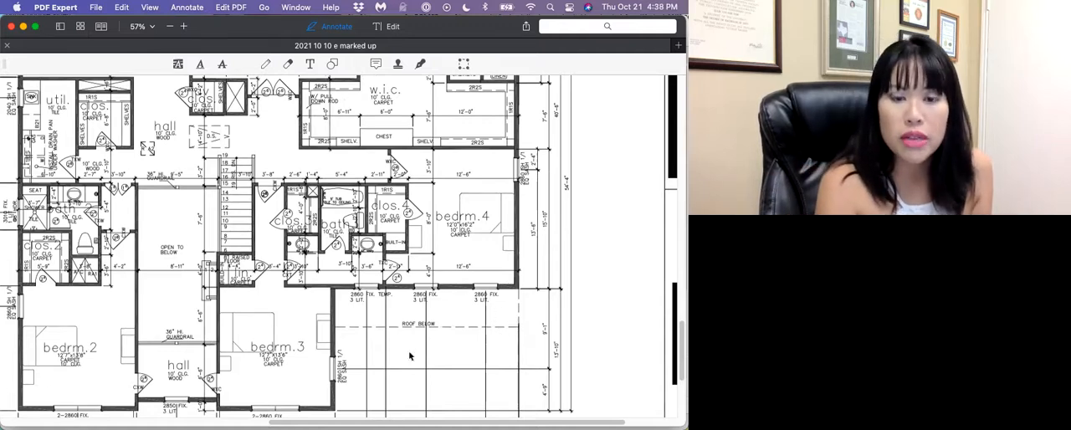
mouse_move(281, 378)
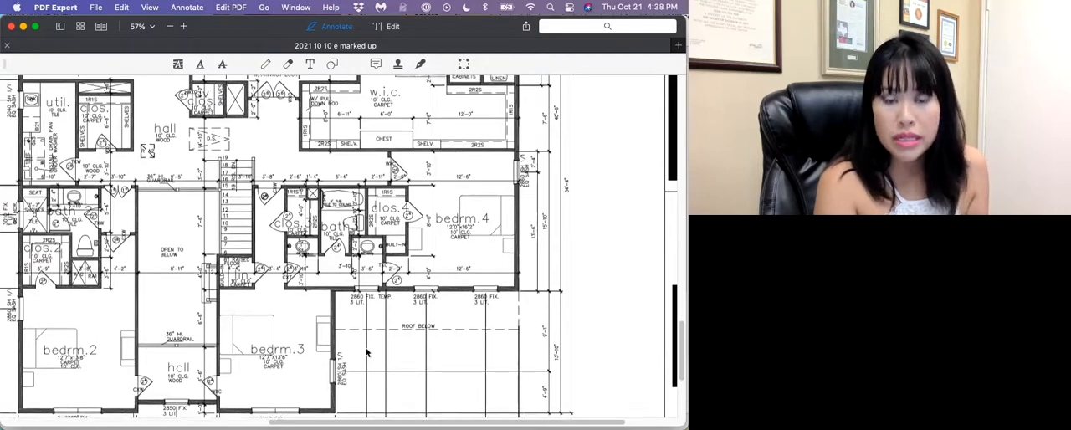
scroll("down", 3)
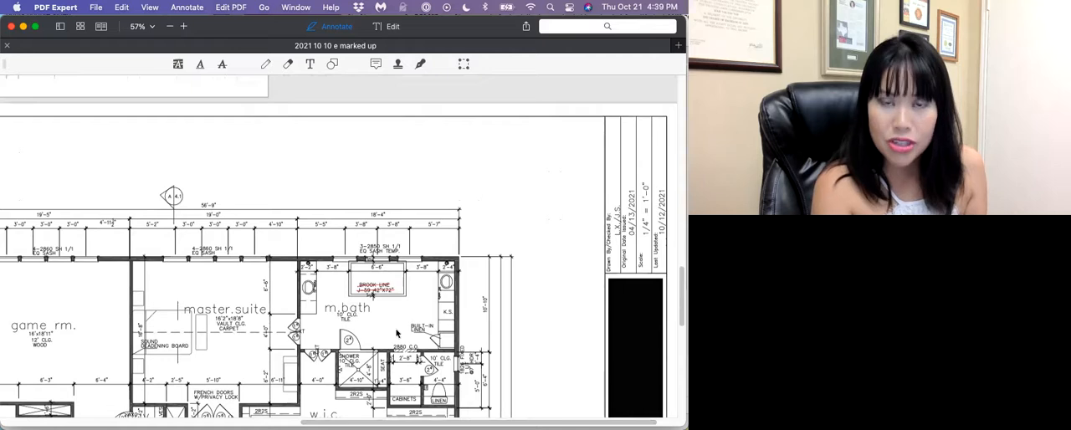
Pan the page to centre the game room, master suite, bath and walk-in closet, hiding the title block
scroll("down", 3)
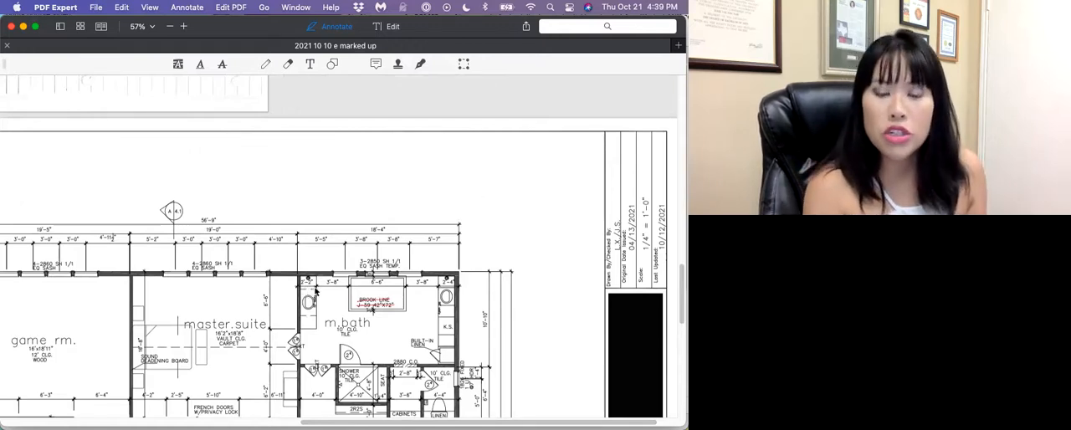
mouse_move(308, 318)
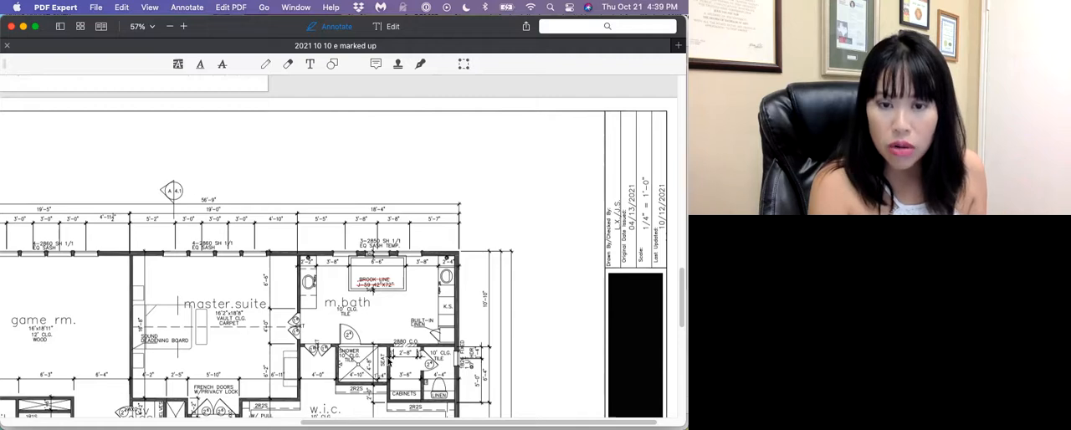
scroll("down", 3)
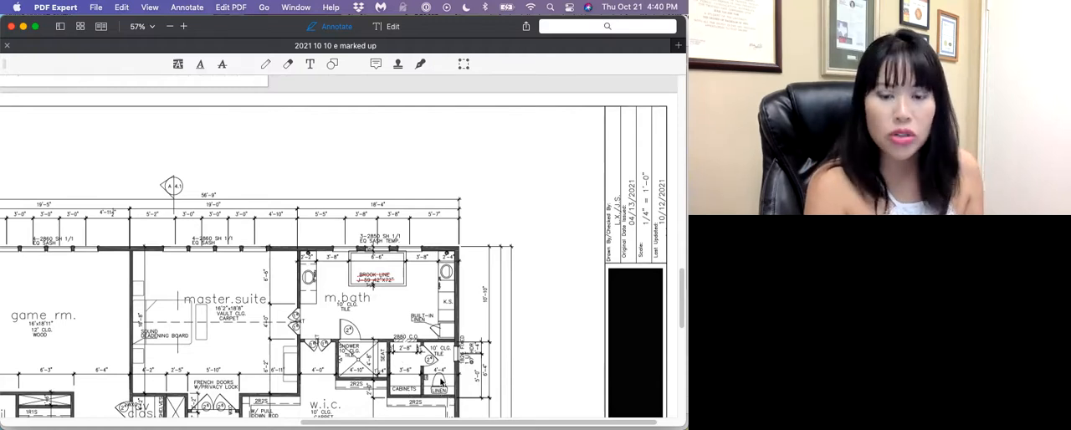
scroll("down", 3)
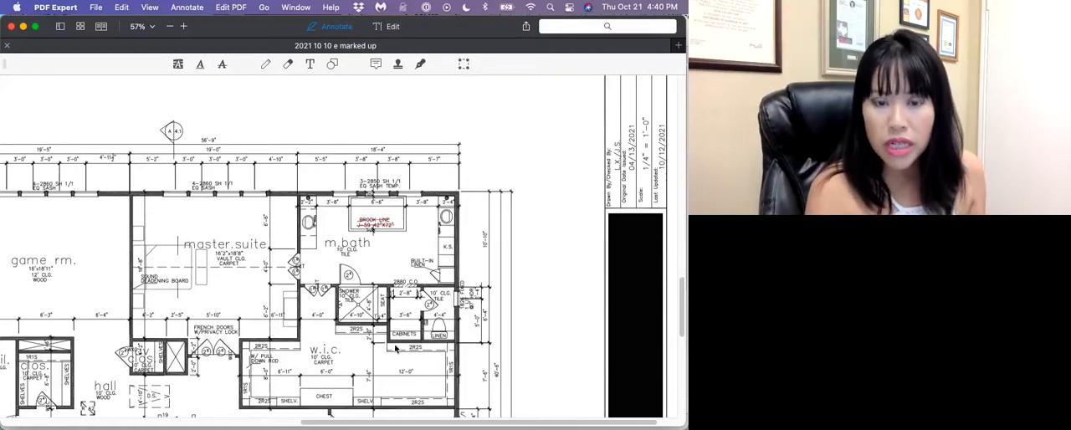
mouse_move(549, 365)
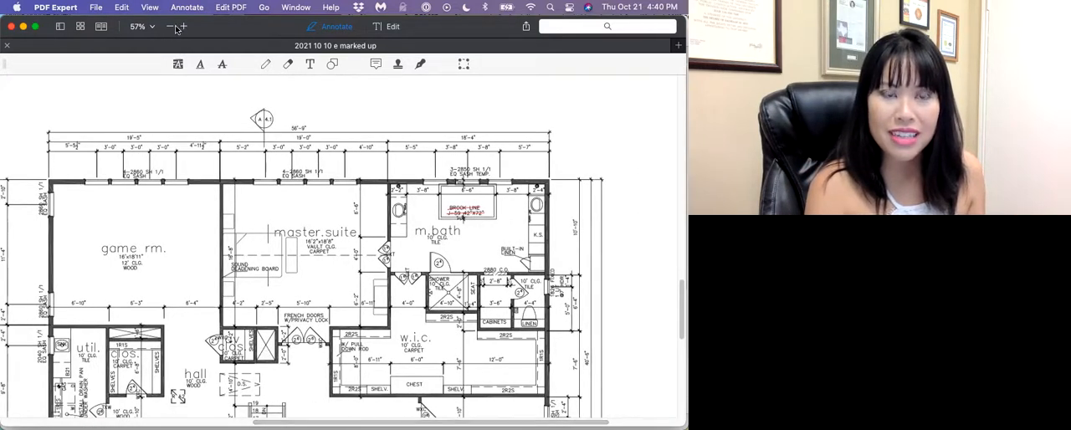
Zoom out to 34% so the entire Second Floor Plan sheet with its notes is visible
left_click(171, 27)
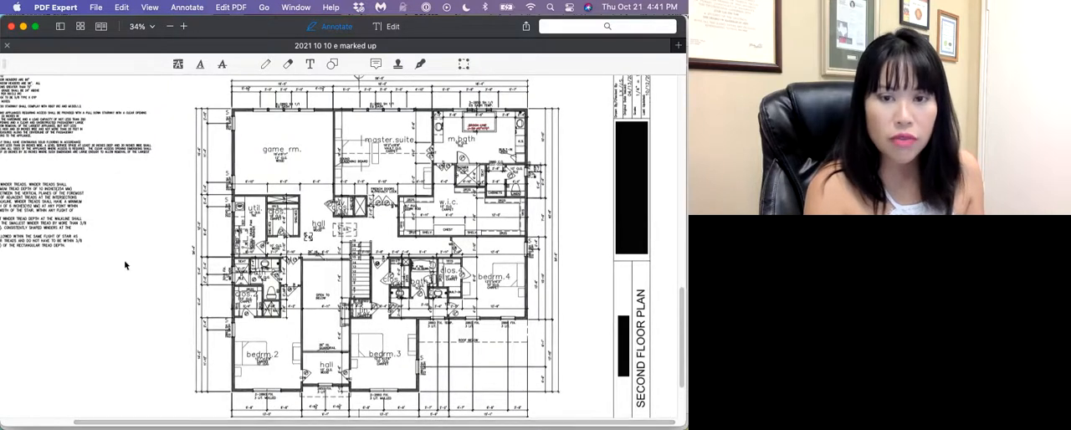
mouse_move(87, 331)
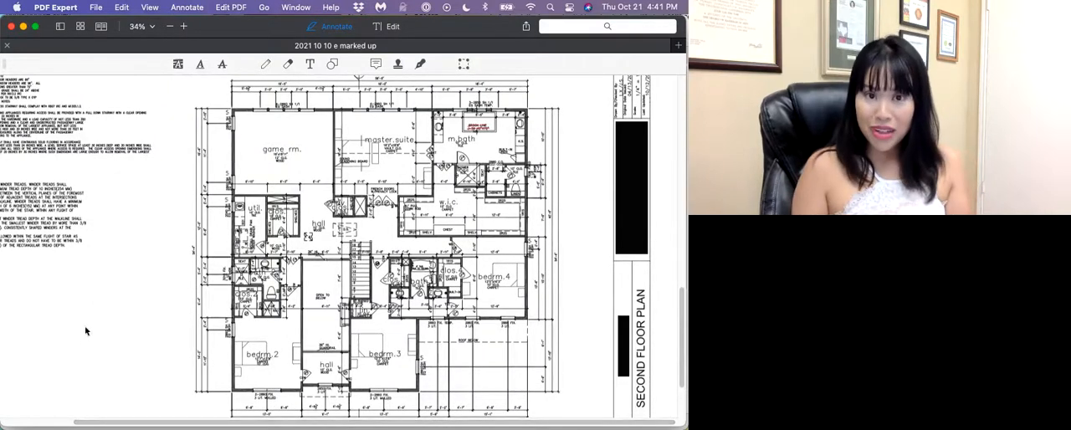